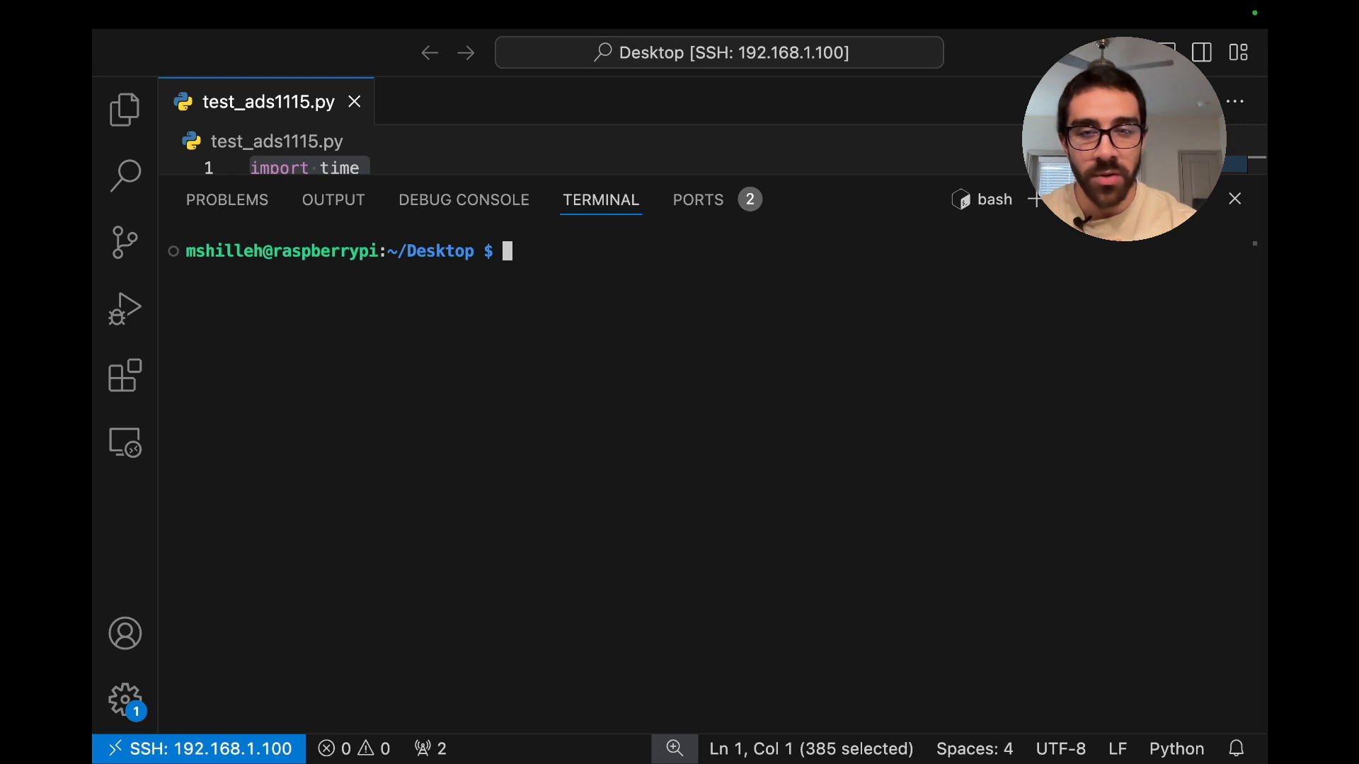
Step: Recall 'sudo raspi-config' from the bash history to the terminal prompt
text(history)
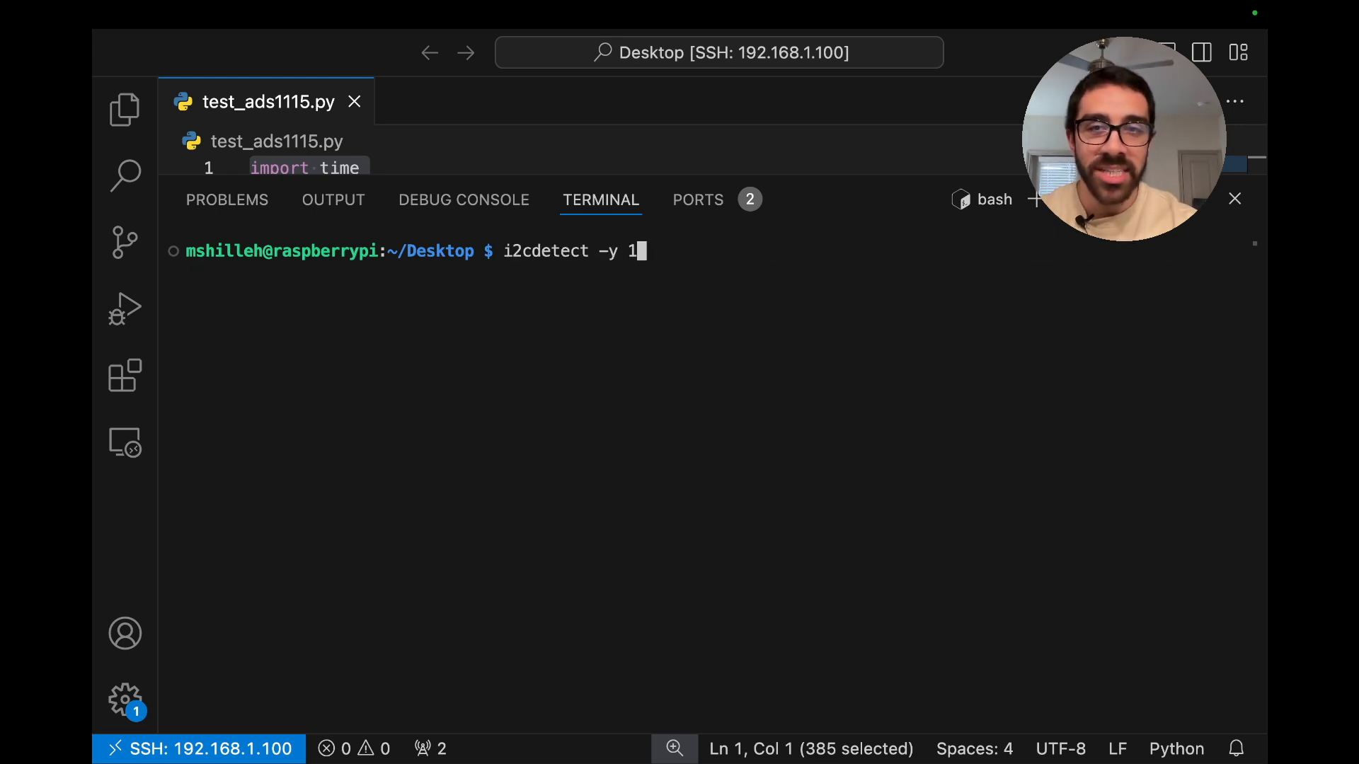
text(sudo pip3 install adafruit-circuitpython-busio adafruit-circuitpython-ads1x15)
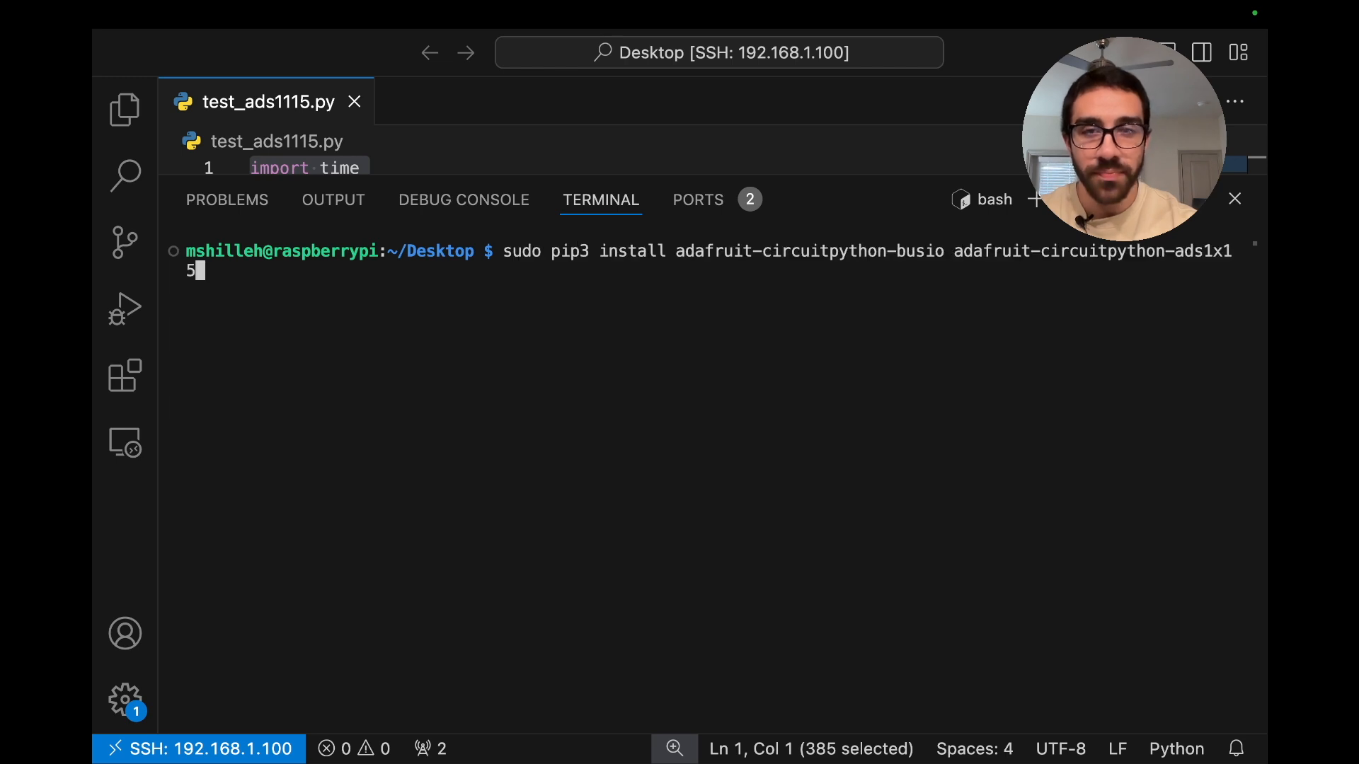
text(sudo raspi-config)
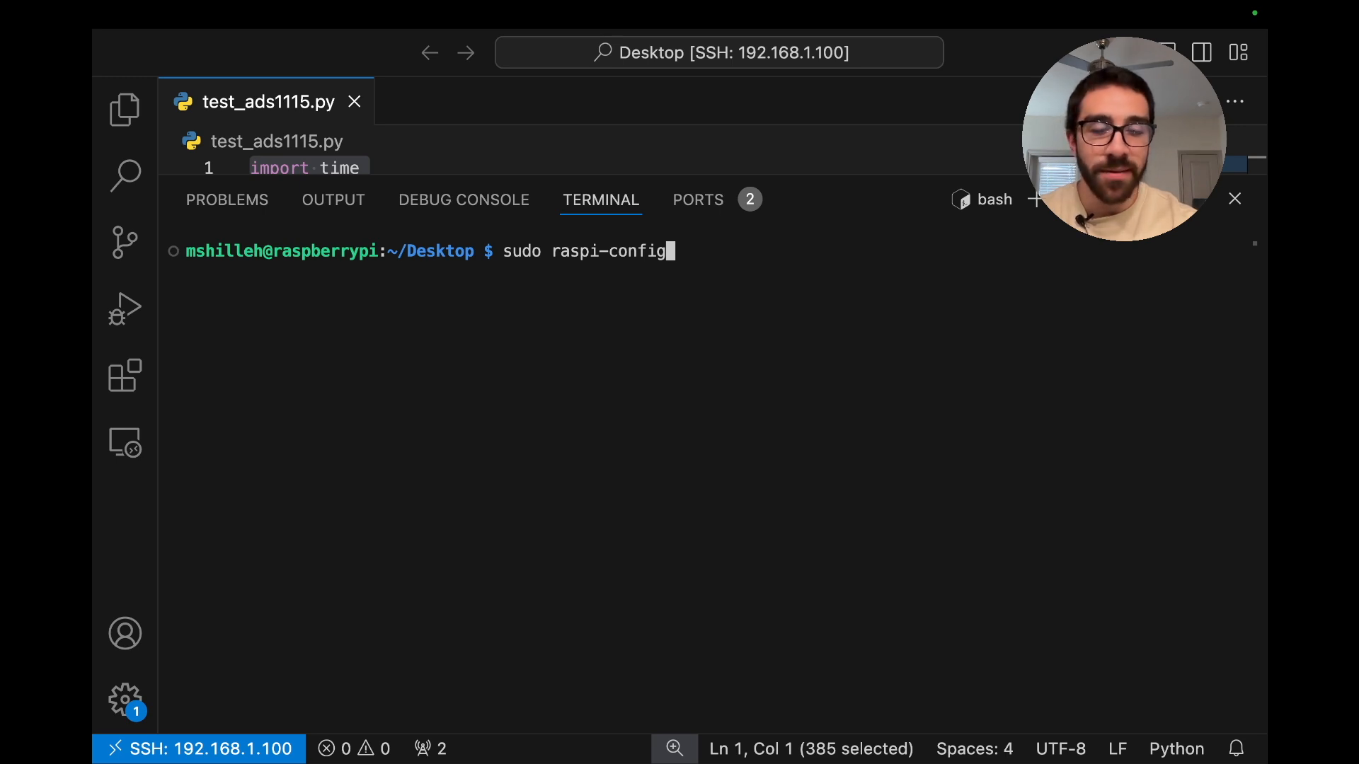
Step: Run raspi-config, enable I2C under Interface Options, and finish back to the shell
key(Enter)
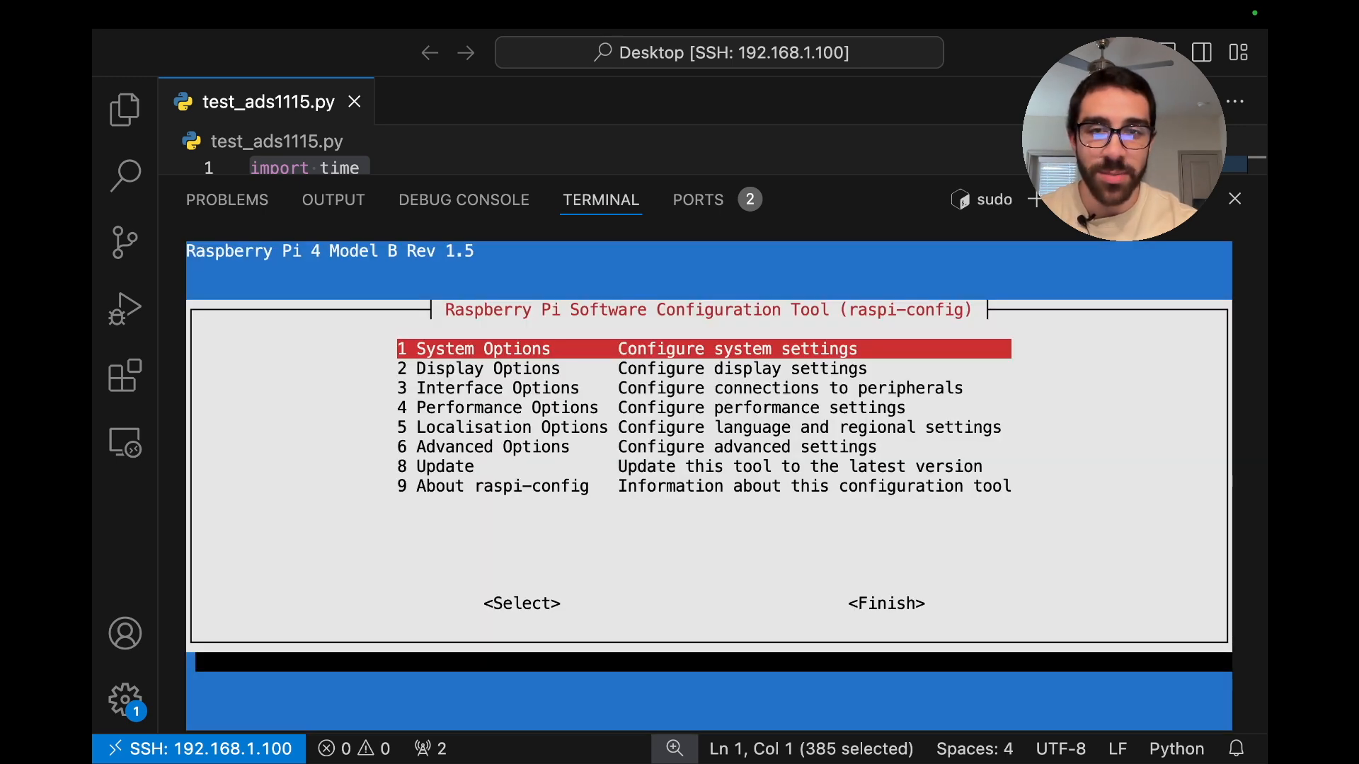
key(Down)
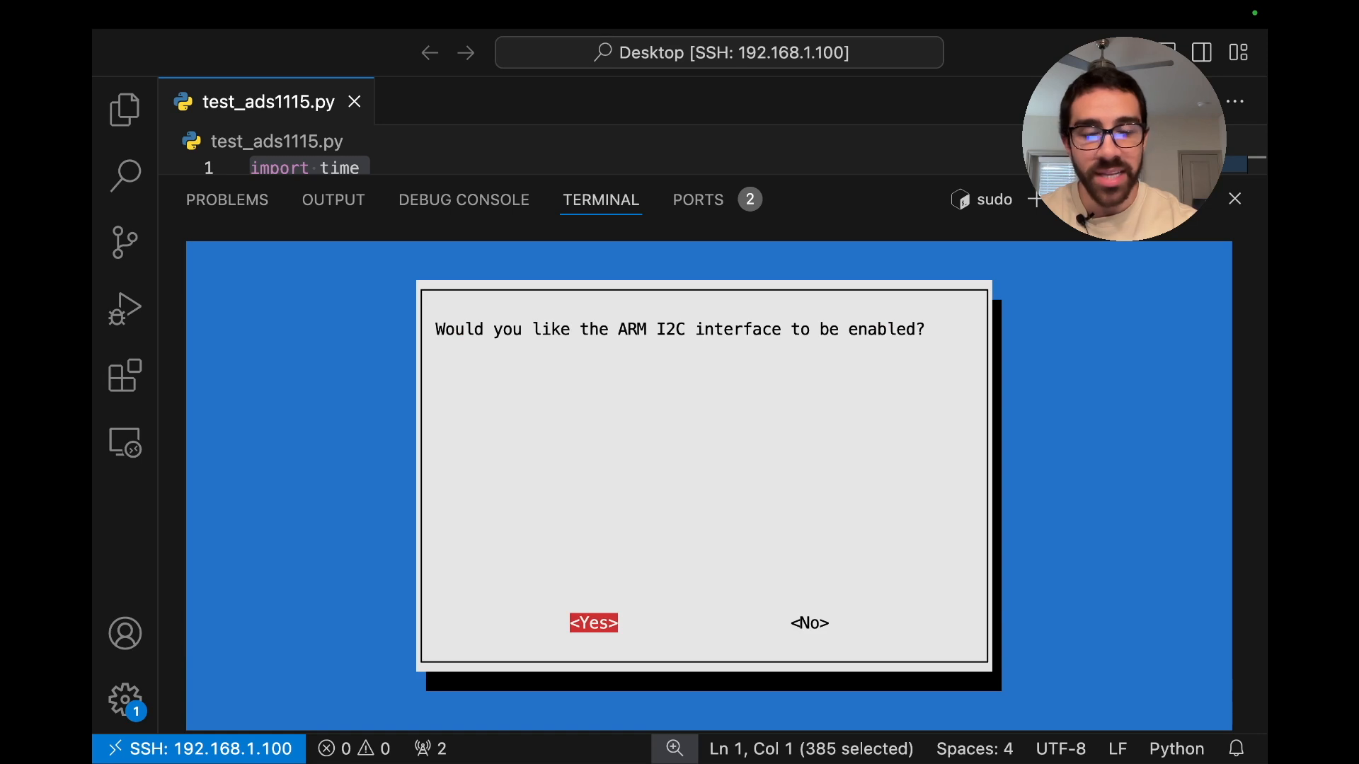
click(594, 624)
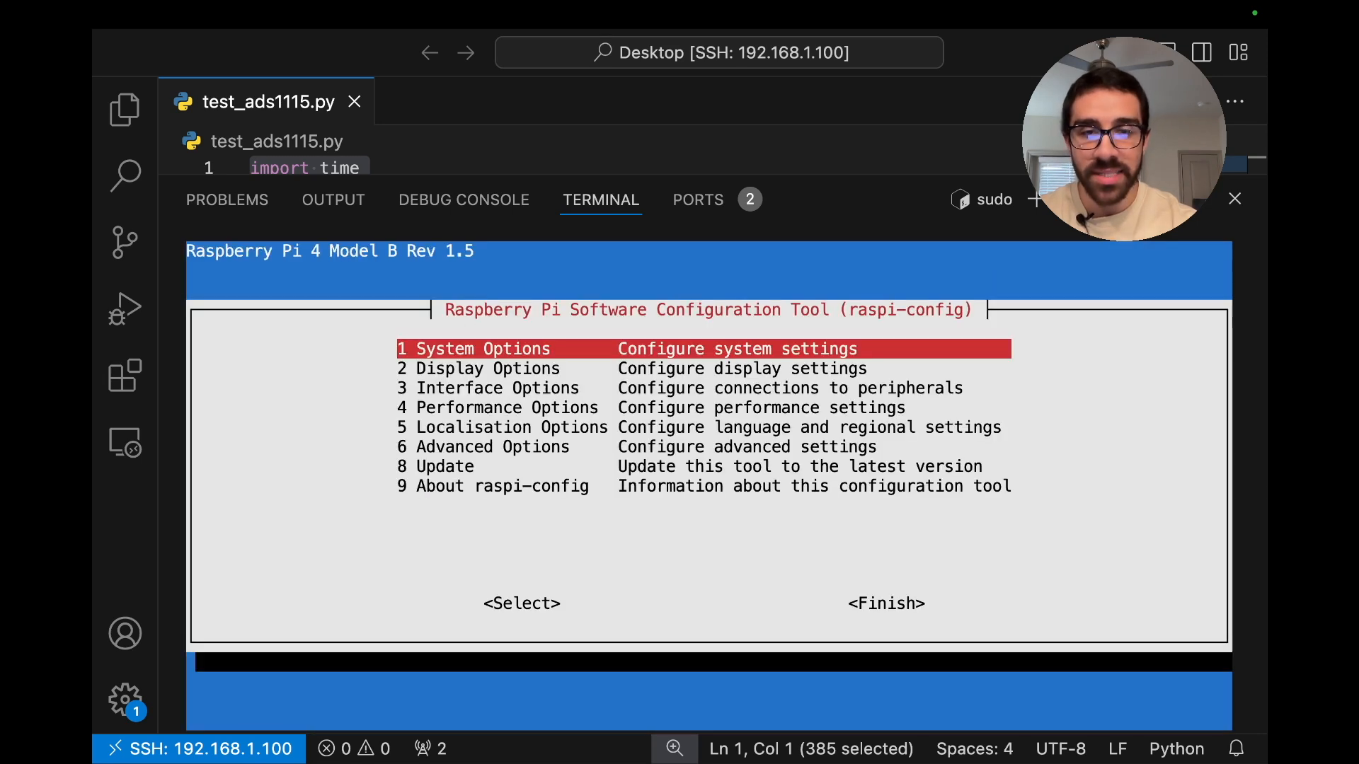
key(Tab)
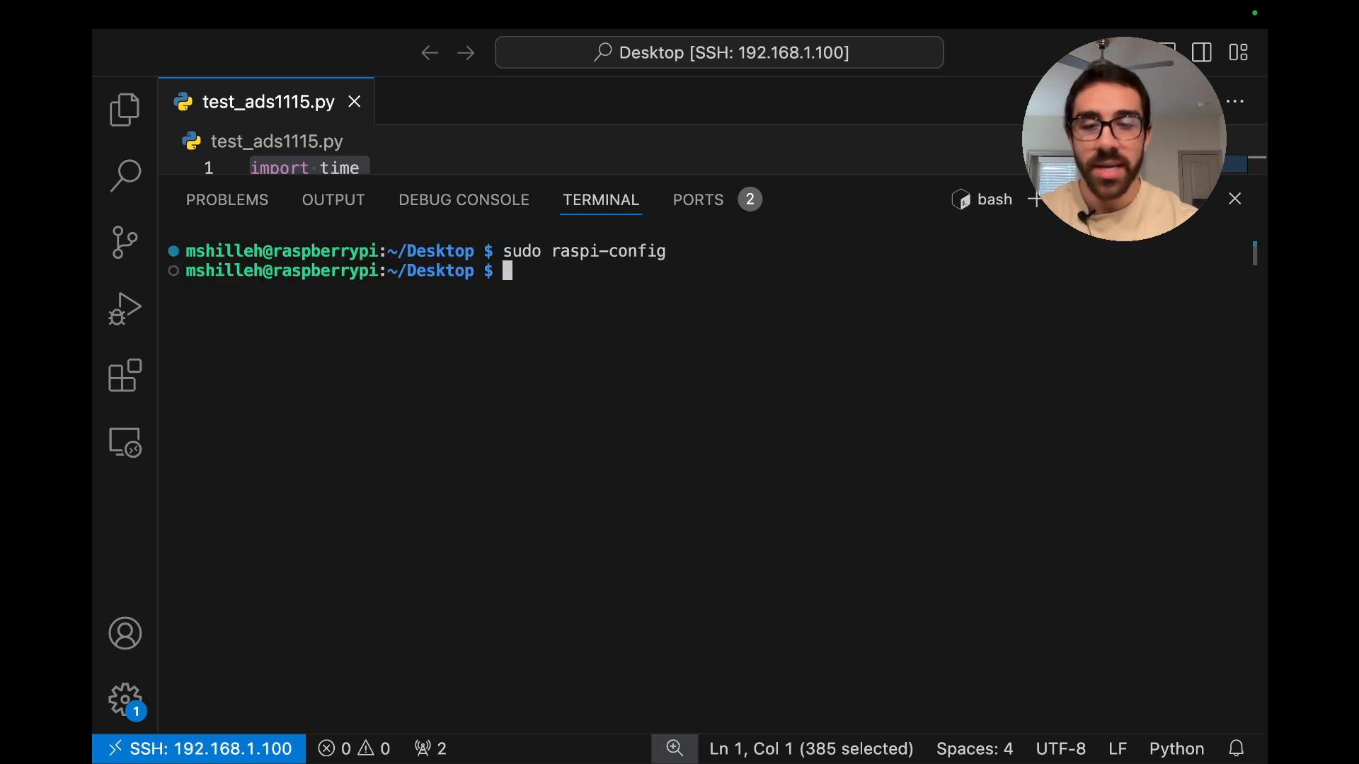
text(sudo re)
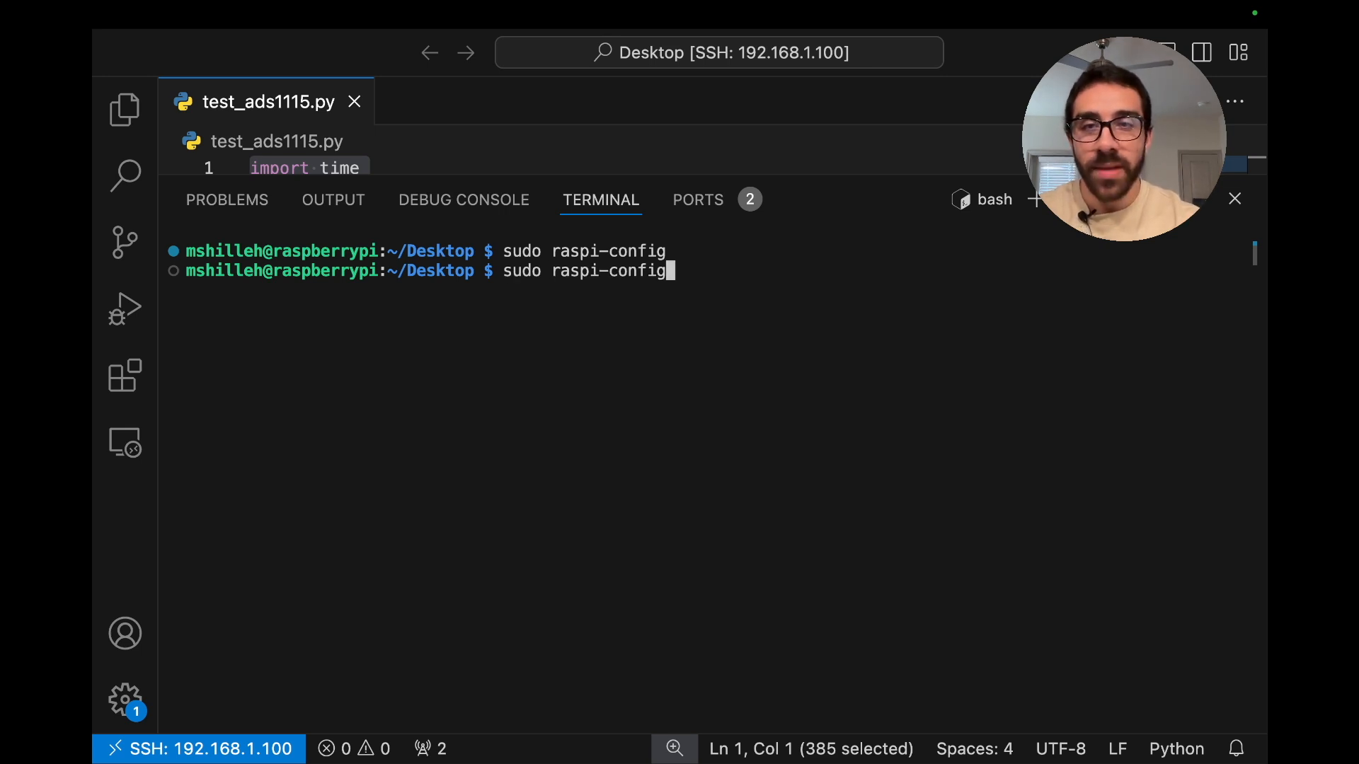
text(sudo pip3 install adafruit-circuitpython-busio adafruit-circuitpython-ads1x15)
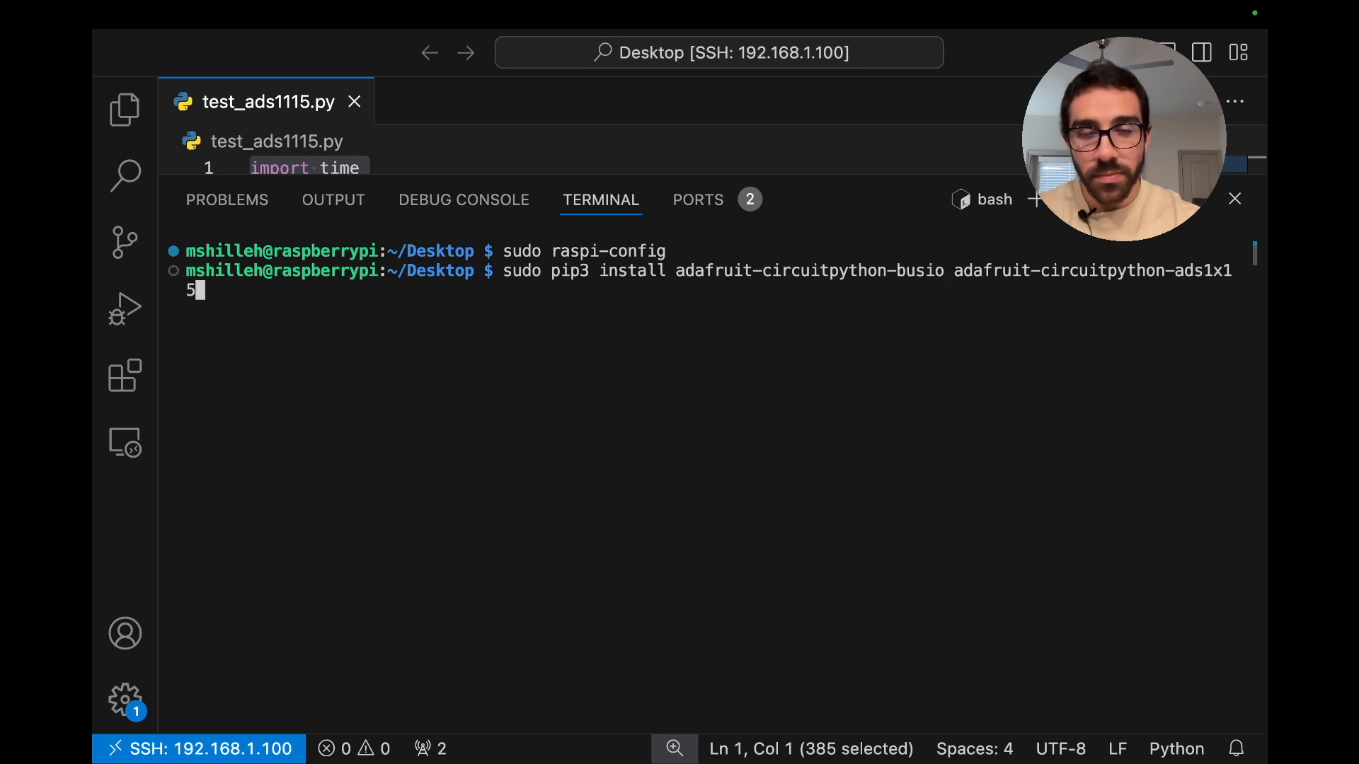
text(sudo apt install -y i2c-tools)
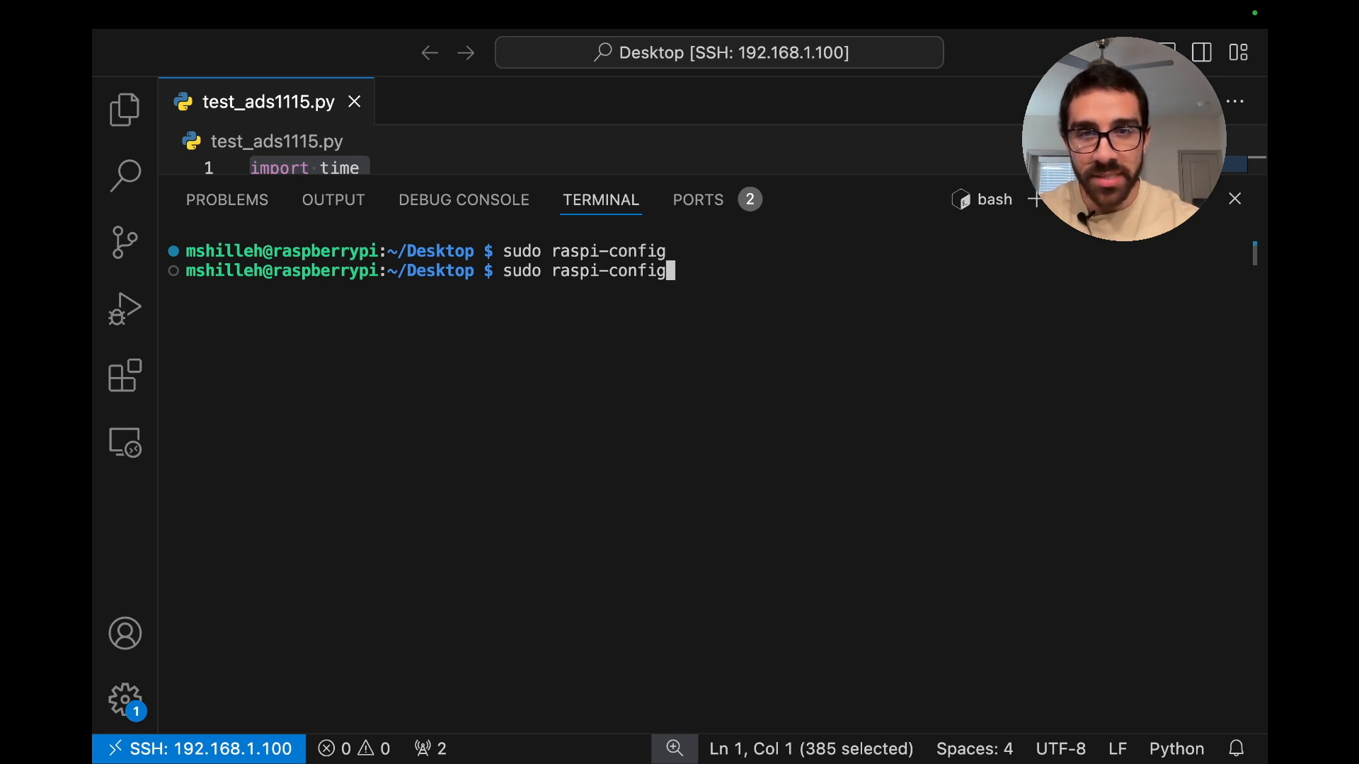
text(sudo apt update && sudo apt upgrade)
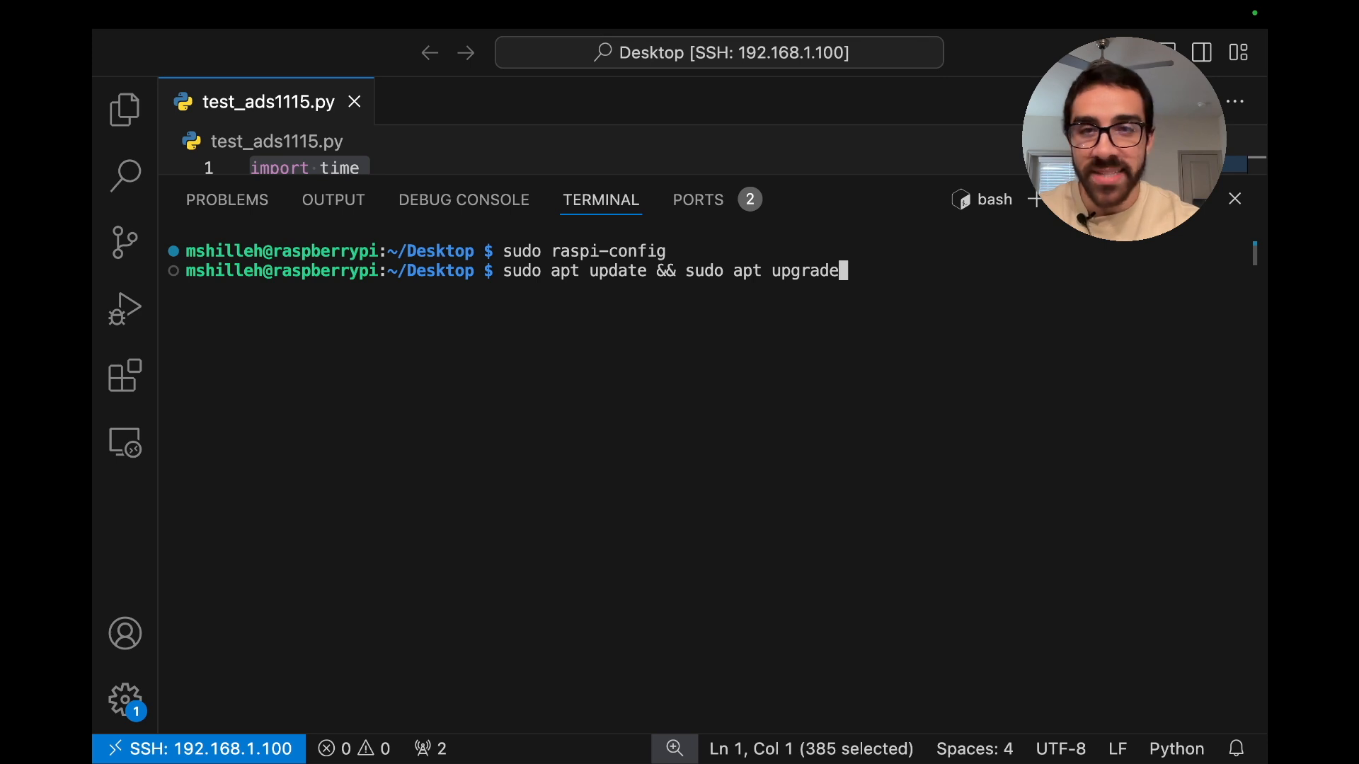
text(sudo pip3 install adafruit-circuitpython-busio adafruit-circuitpython-ads1x1)
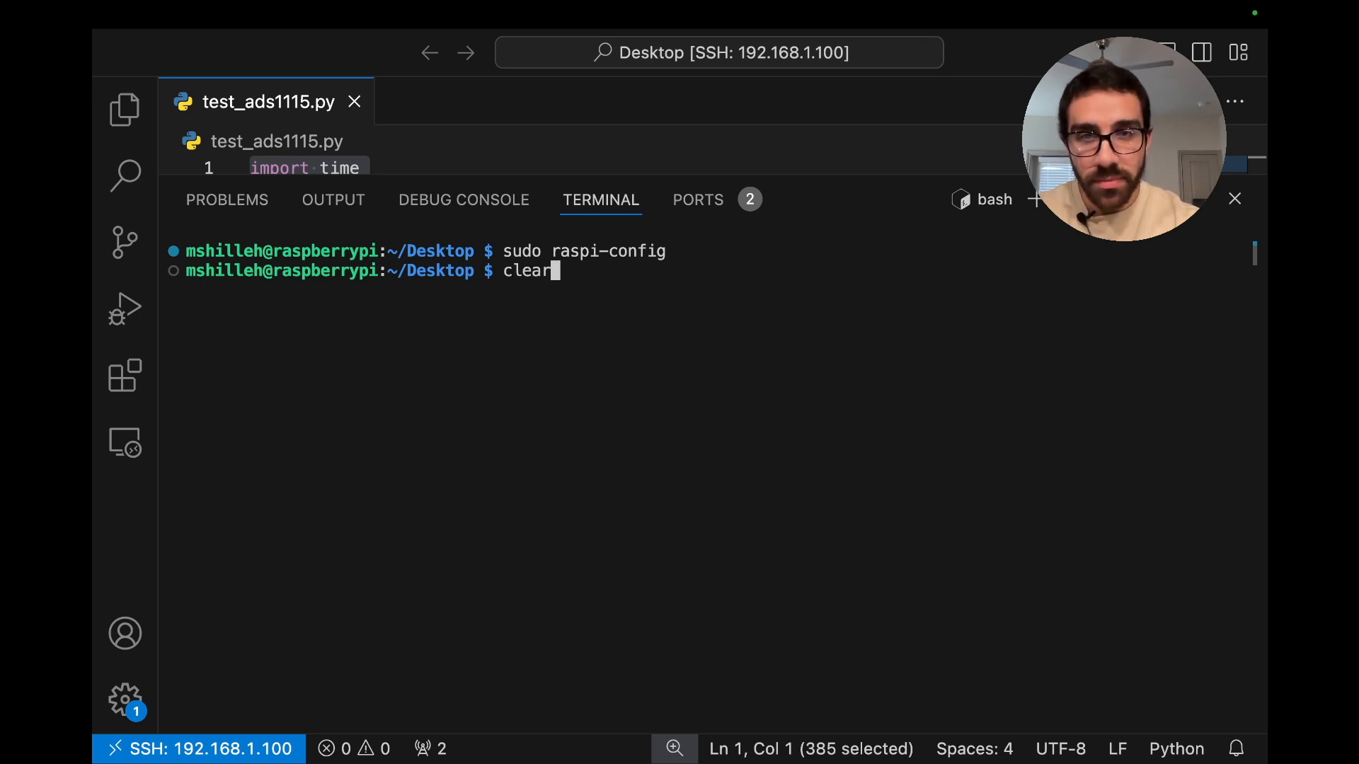
text(sudo reboot)
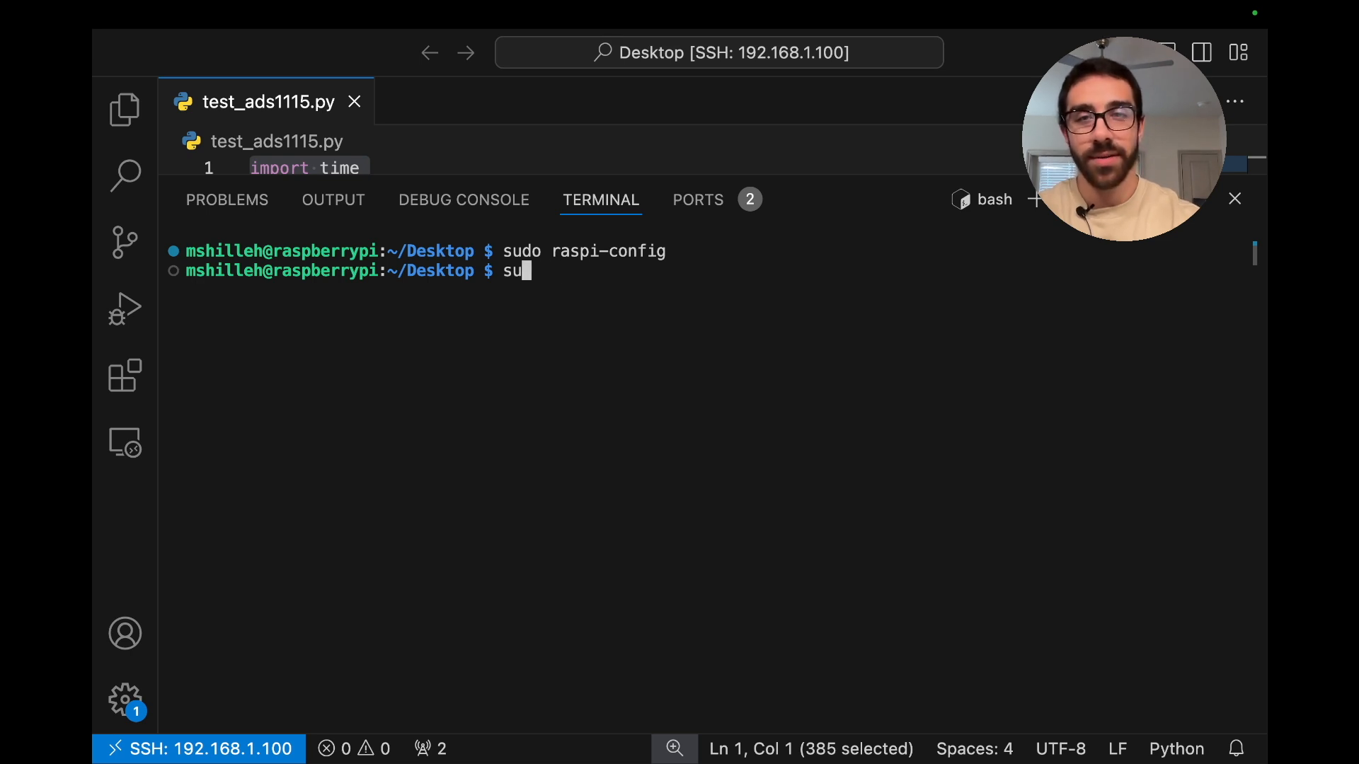
Step: Search past pip commands with 'history | grep pip', recalling the python3-pip install command
text(history)
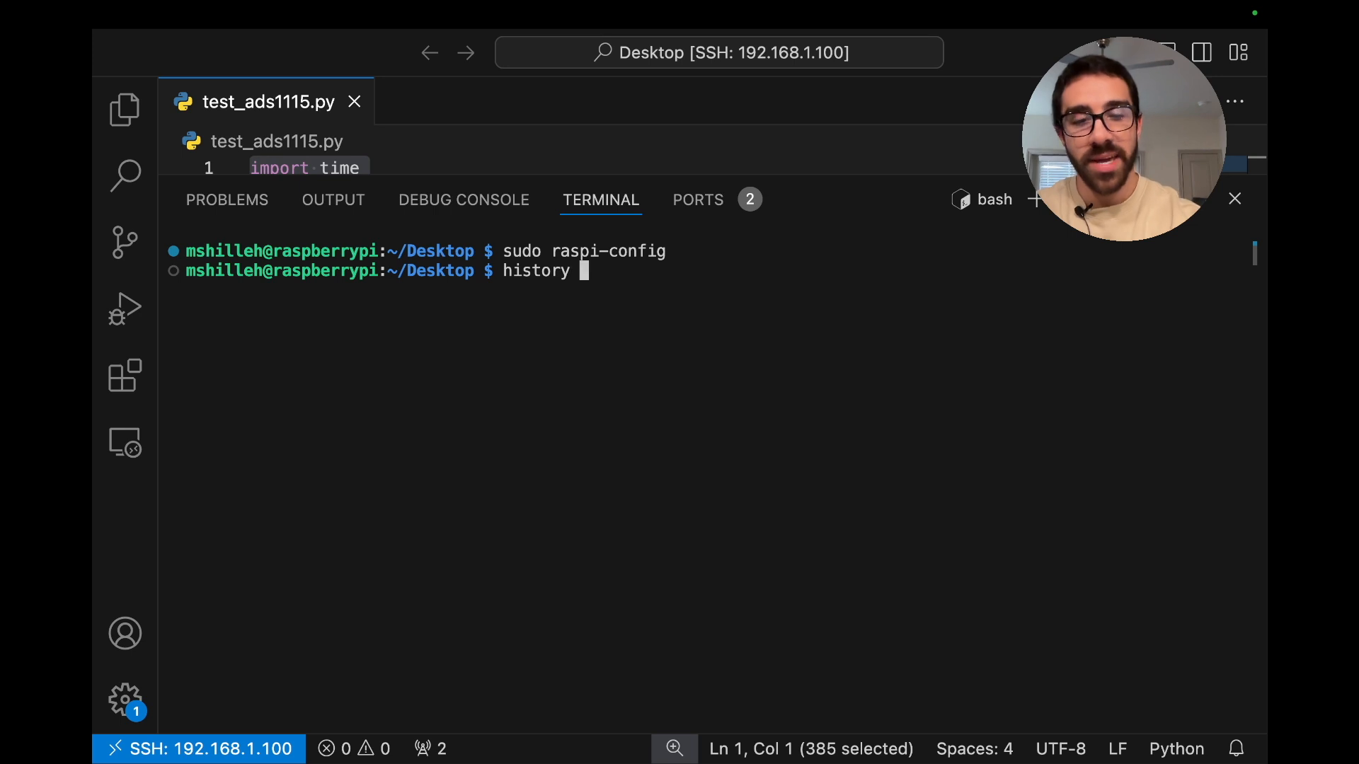
text(| grep pip)
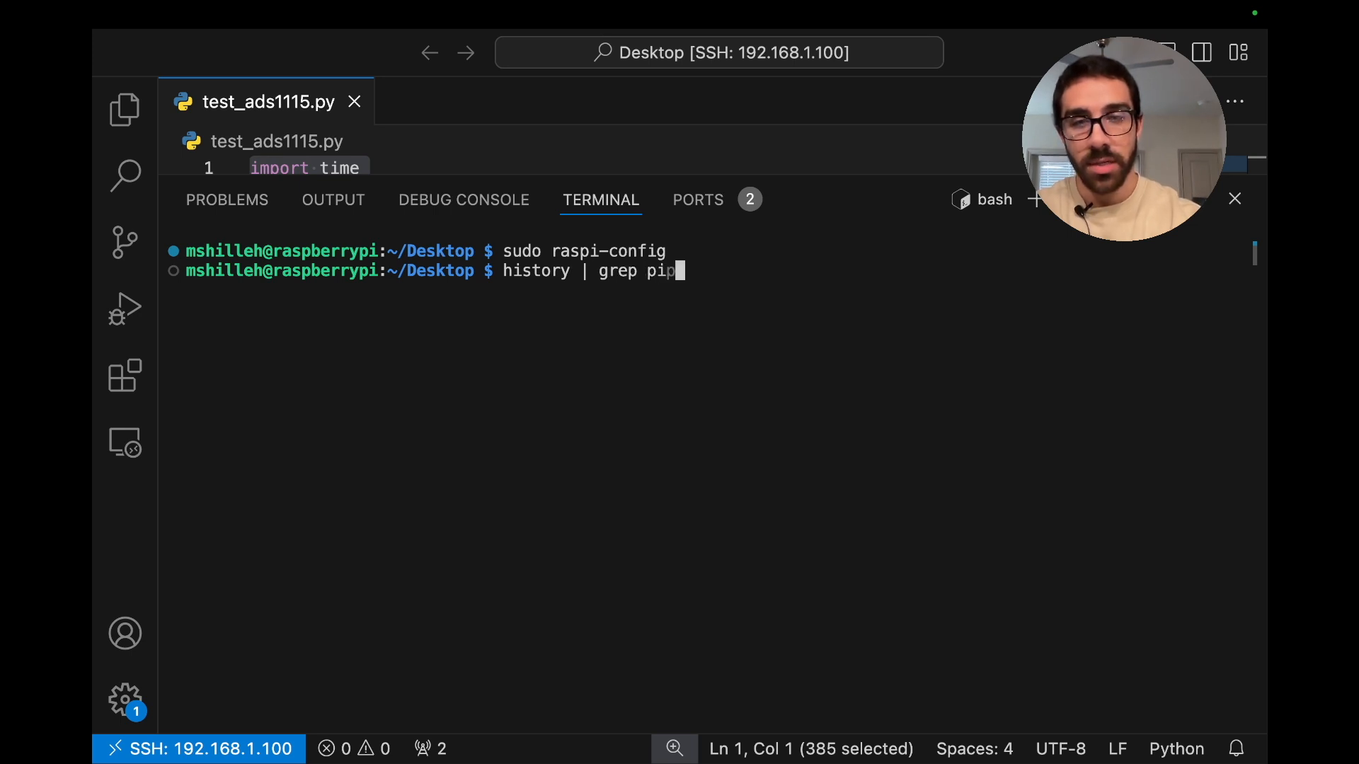
key(Enter)
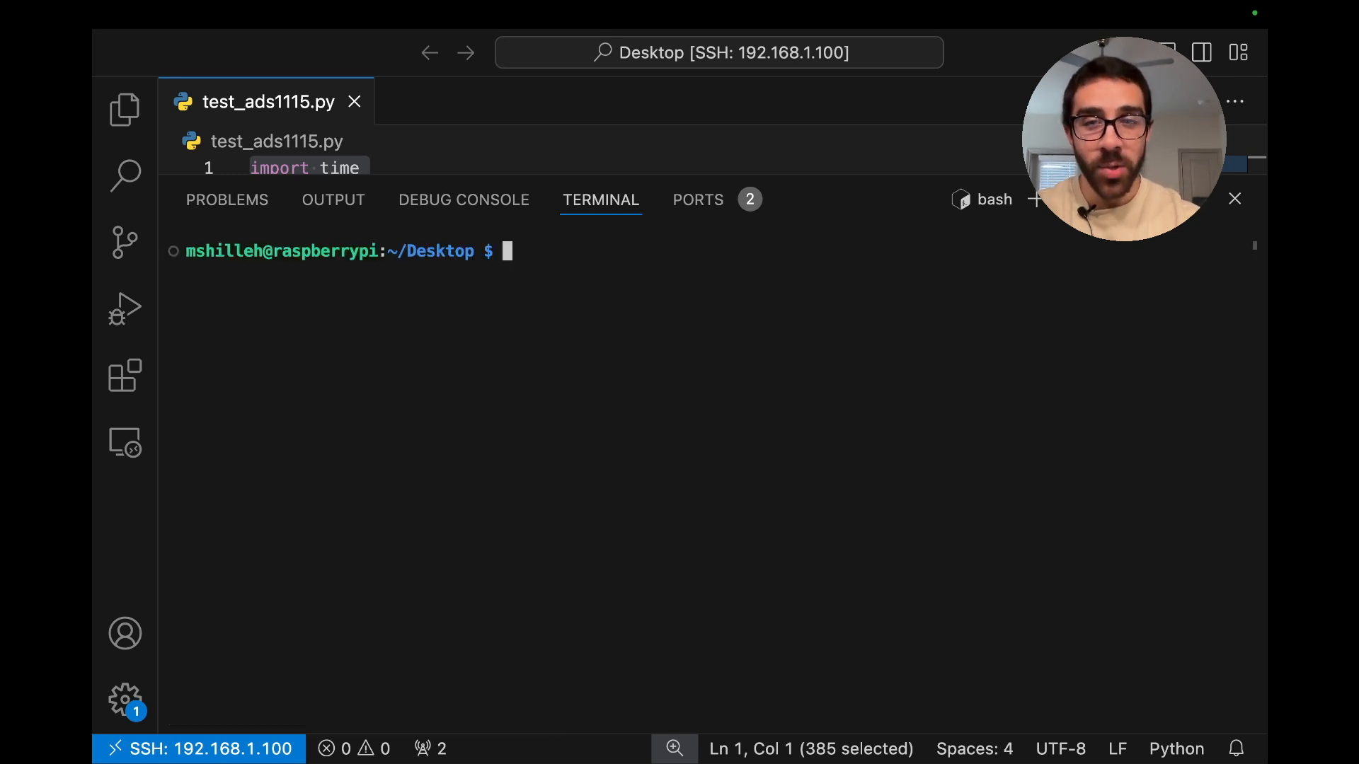
text(sudo apt-get install python3-pip)
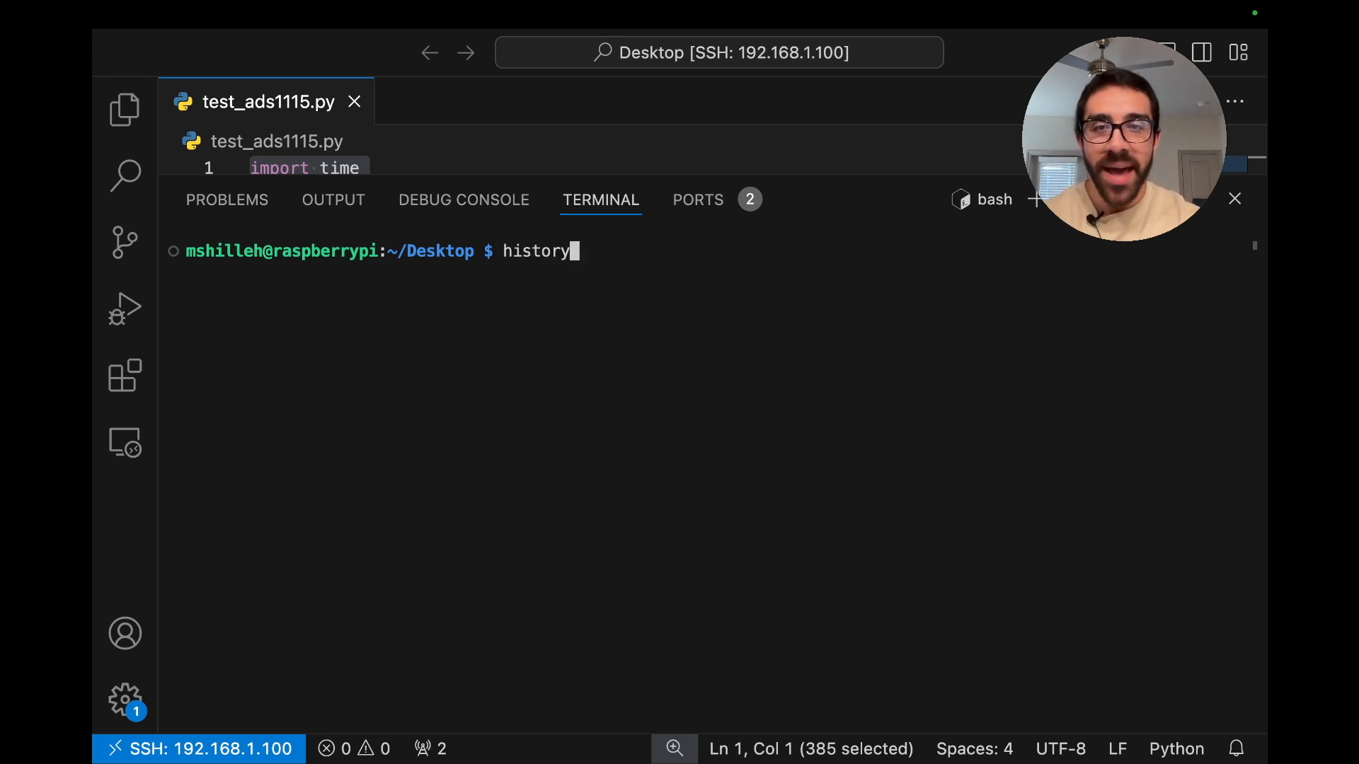
Step: Install Adafruit-Blinka and adafruit-circuitpython-ads1x15 with sudo pip3
text(sudo pip3 install Adafruit-Blinka adafruit-circuitpython-ads1x15)
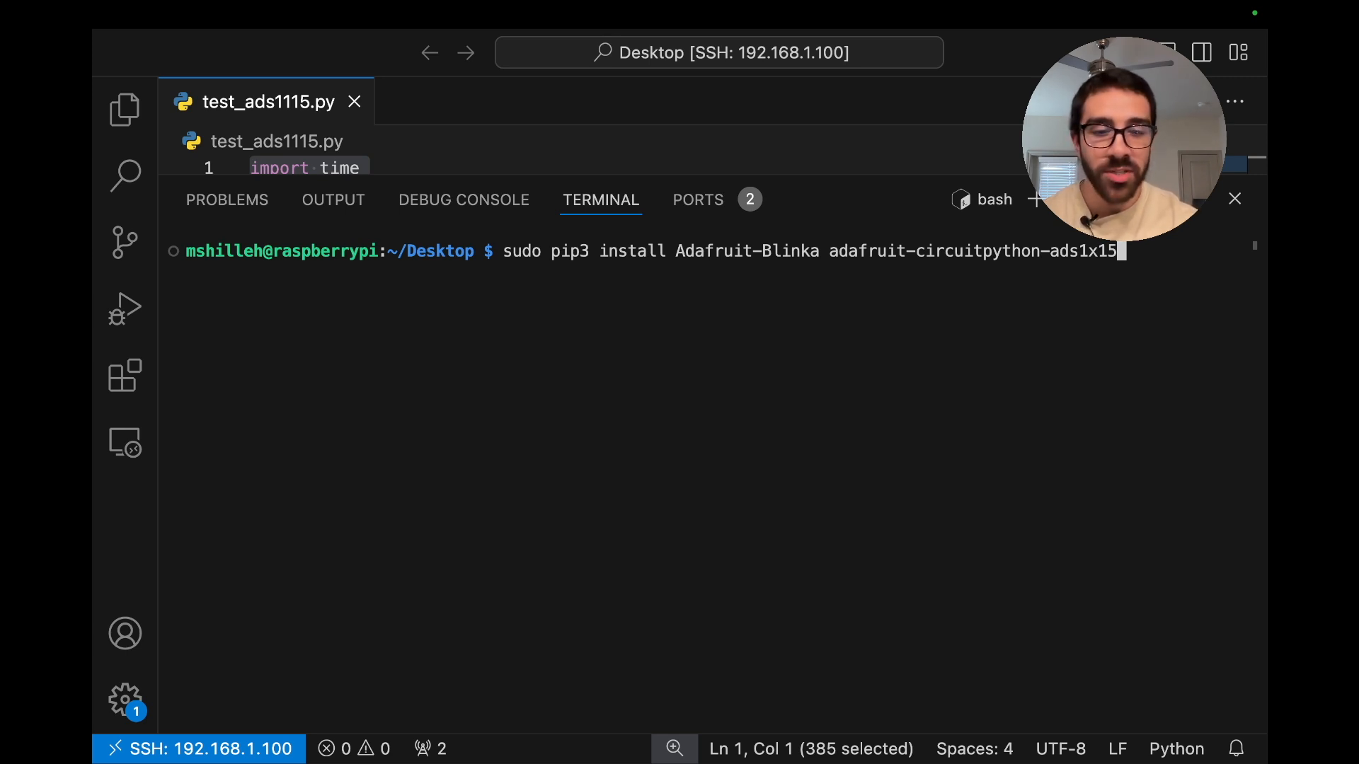
key(Enter)
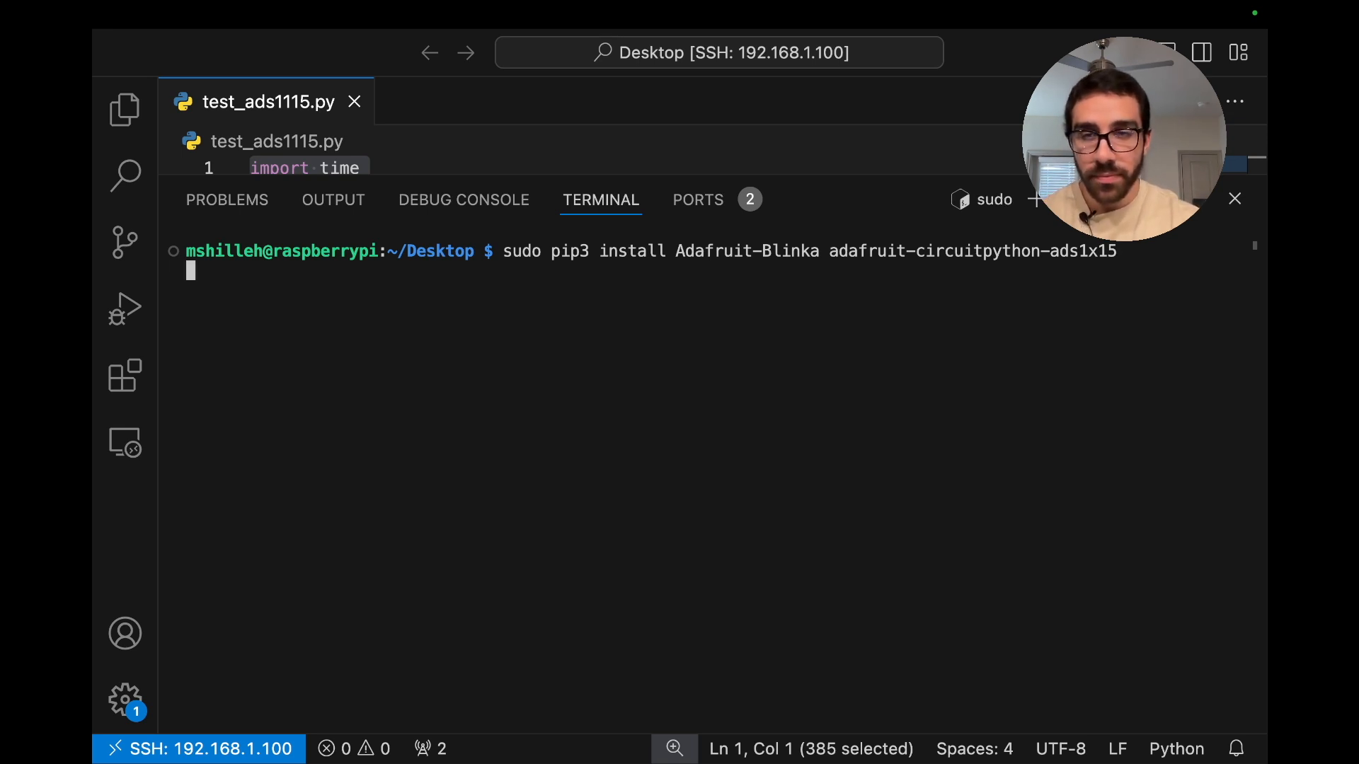
key(Enter)
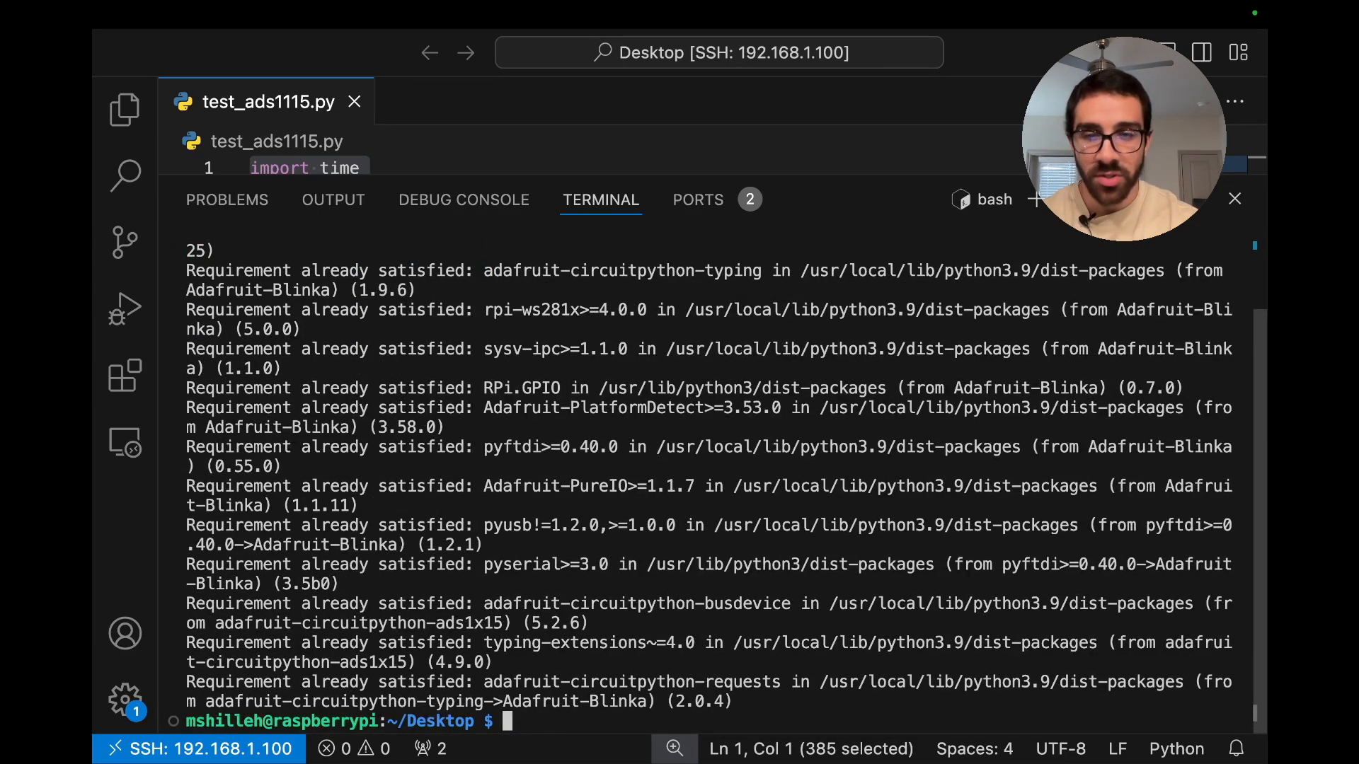
Step: Clear the install output from the terminal with 'clear'
text(clear)
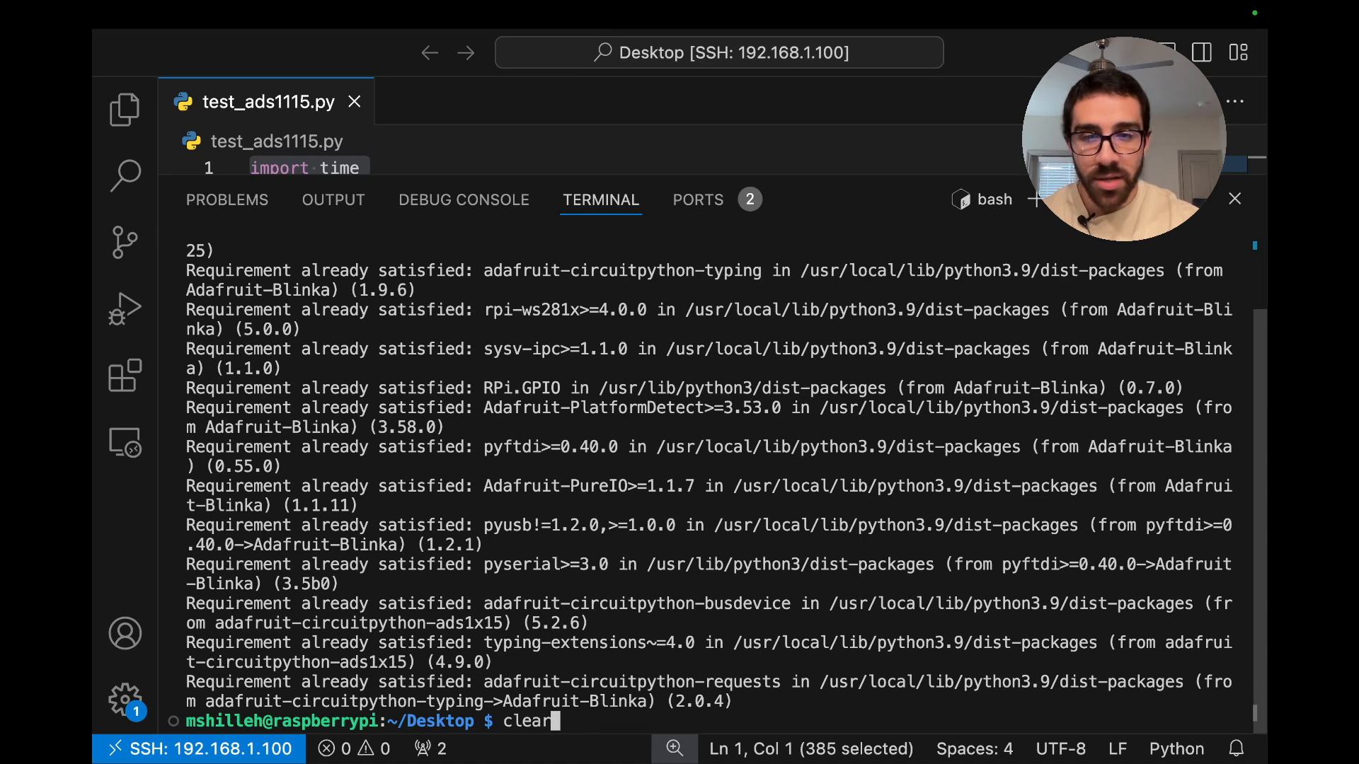
text(history | grep pip)
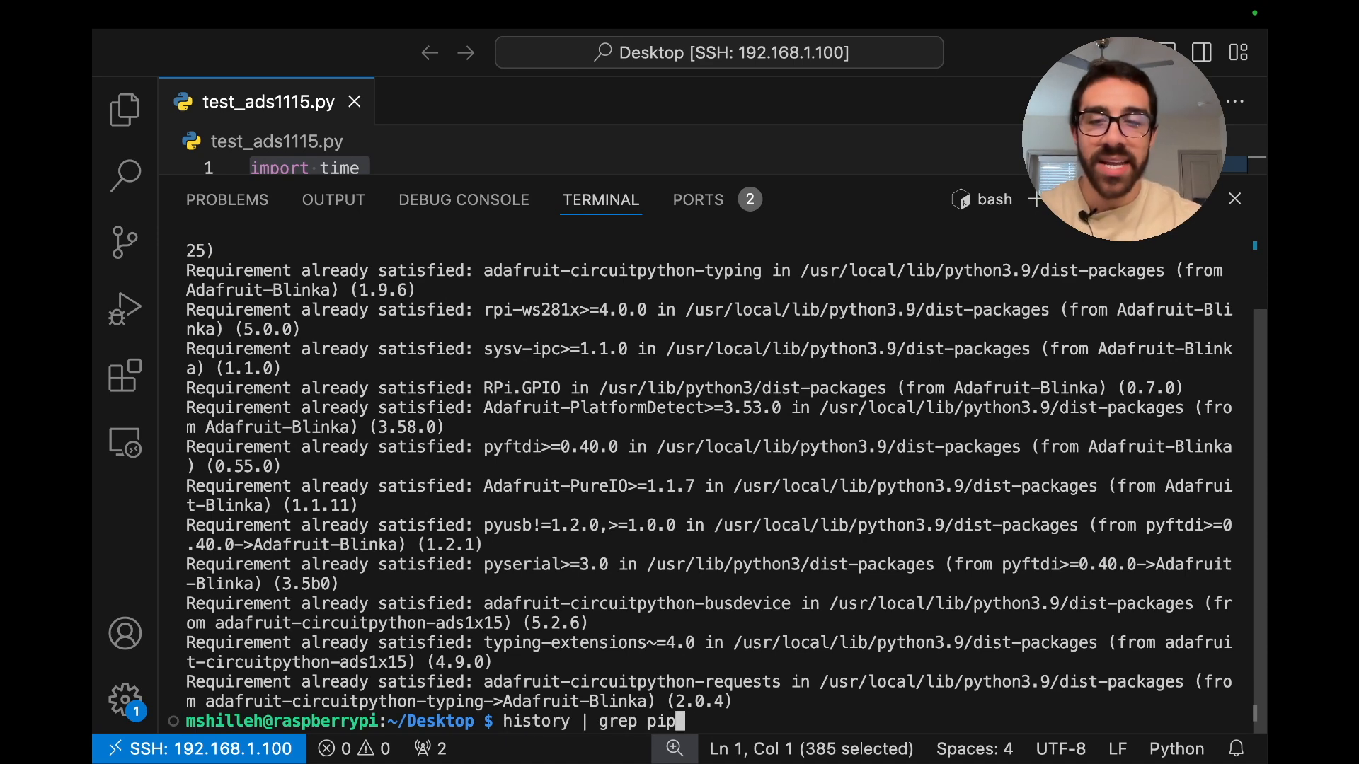
text(clear)
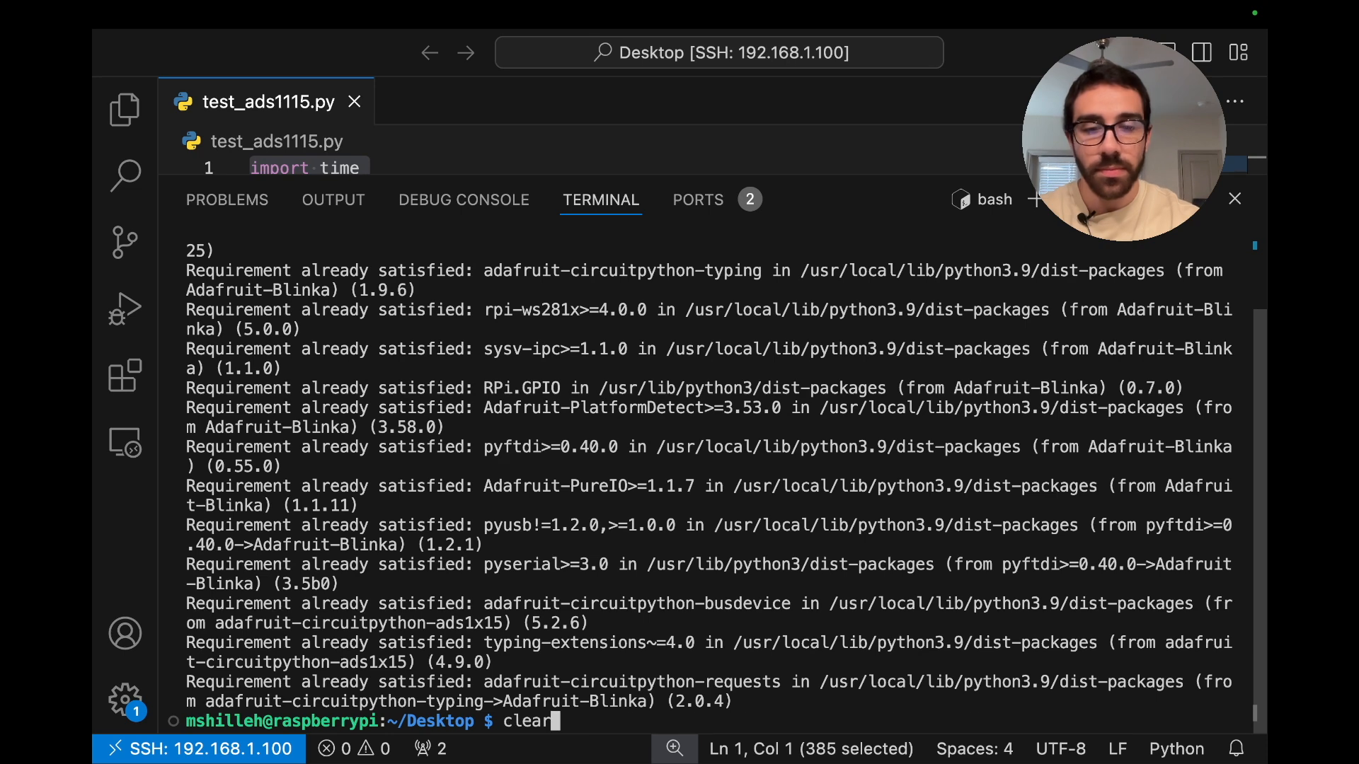
key(Enter)
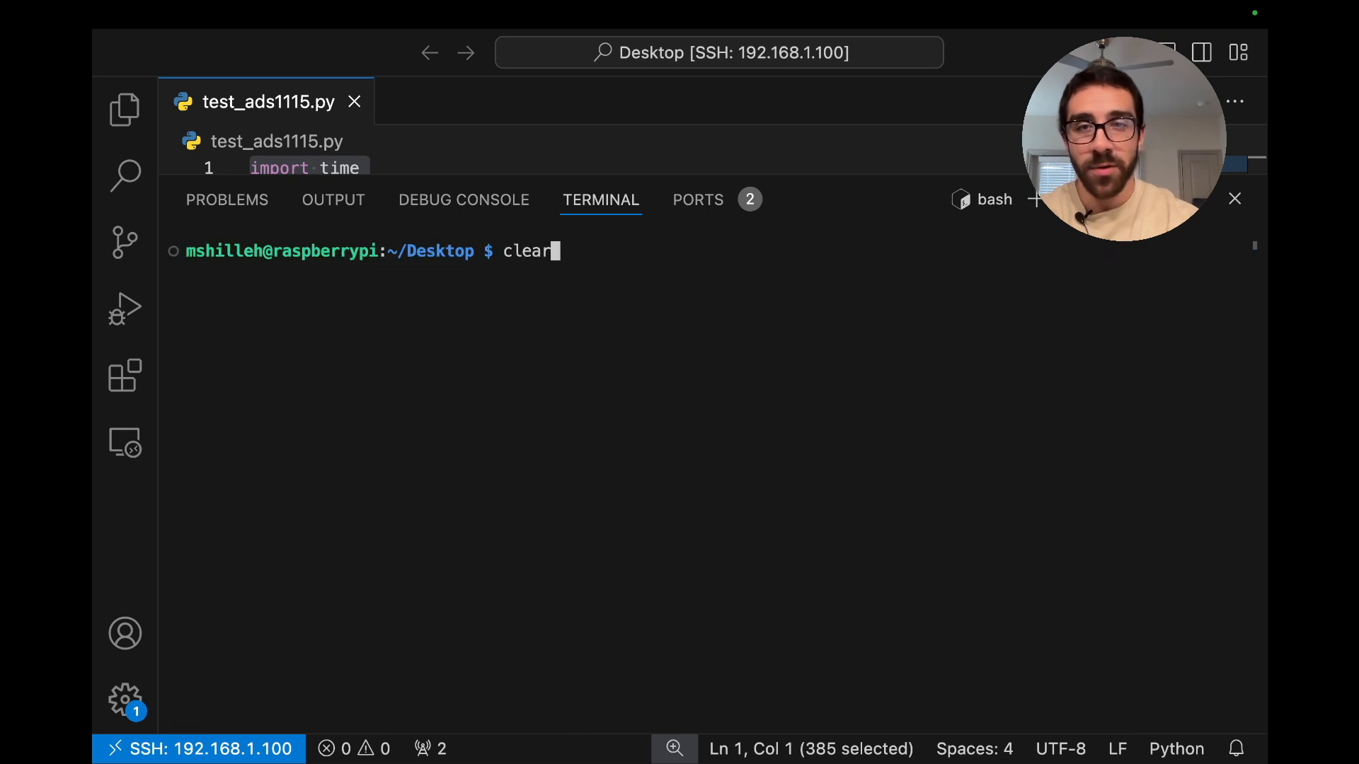
Step: Step through history past raspi-config, busio and i2c-tools installs to 'i2cdetect -y 1'
text(sudo raspi-config)
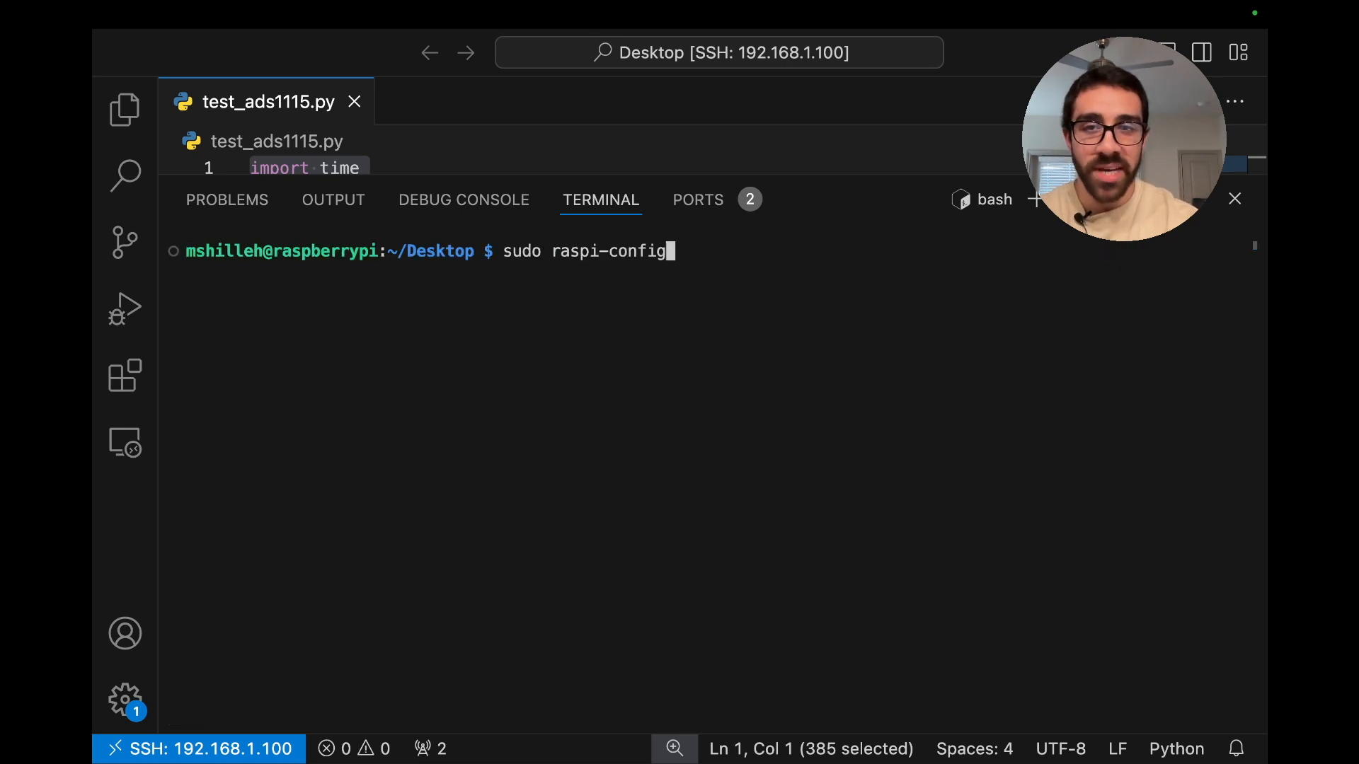
text(sudo pip3 install adafruit-circuitpython-busio adafruit-circuitpython-ads1x15)
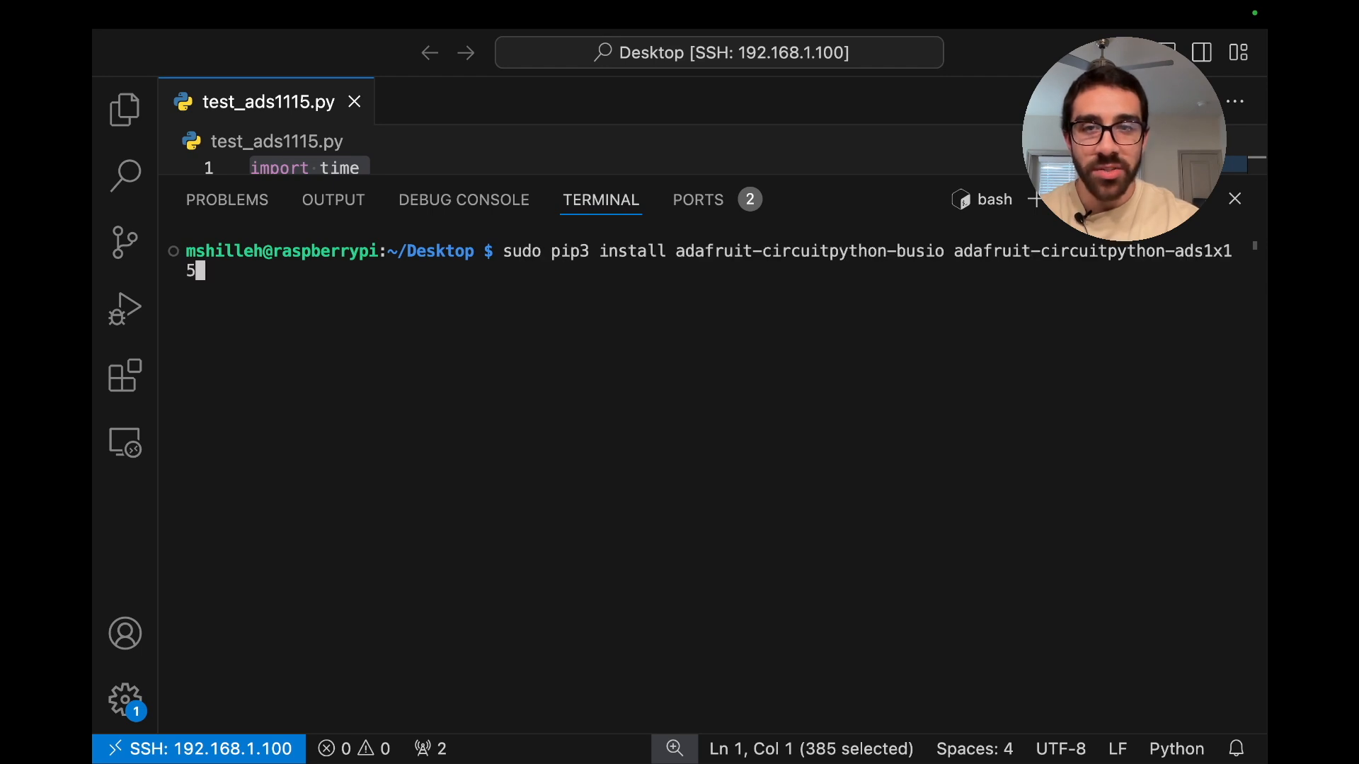
text(sudo apt install -y i2c-tools)
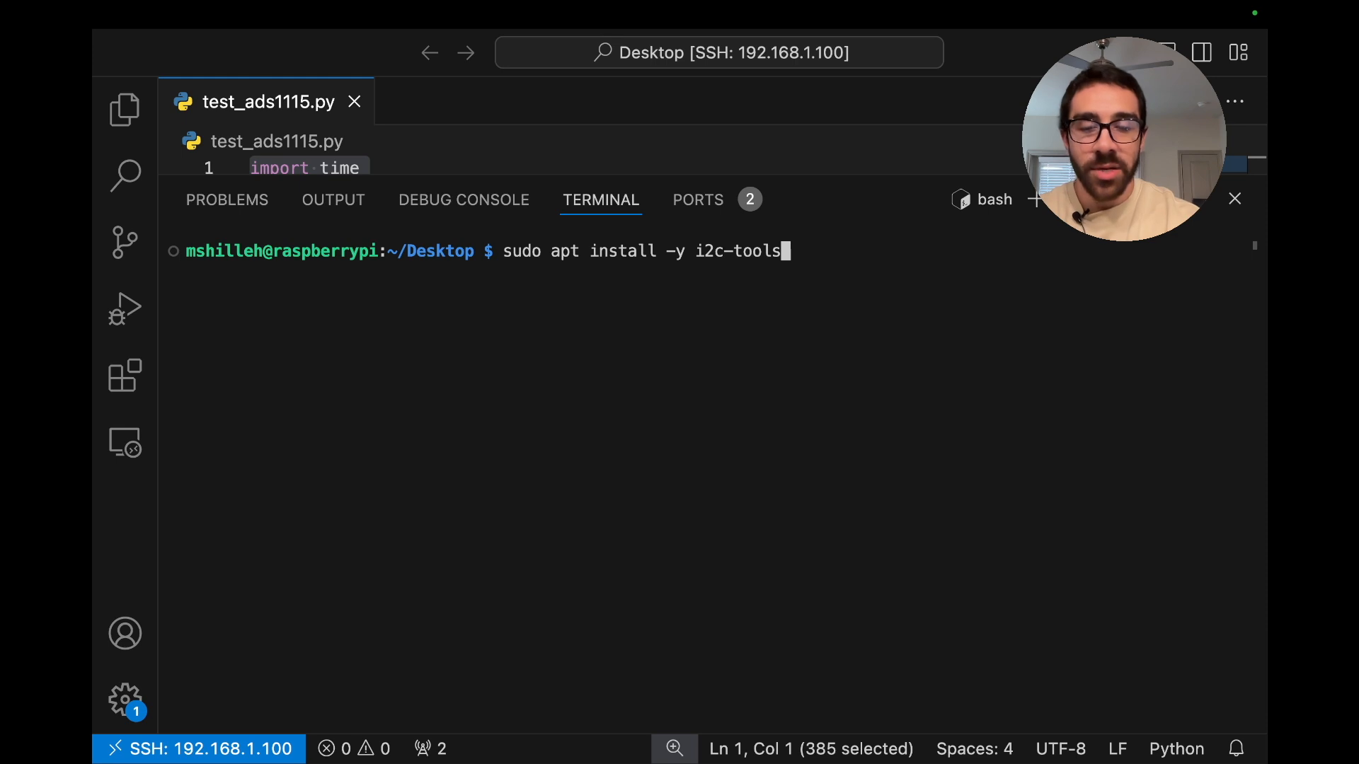
text(i2cdetect -y 1)
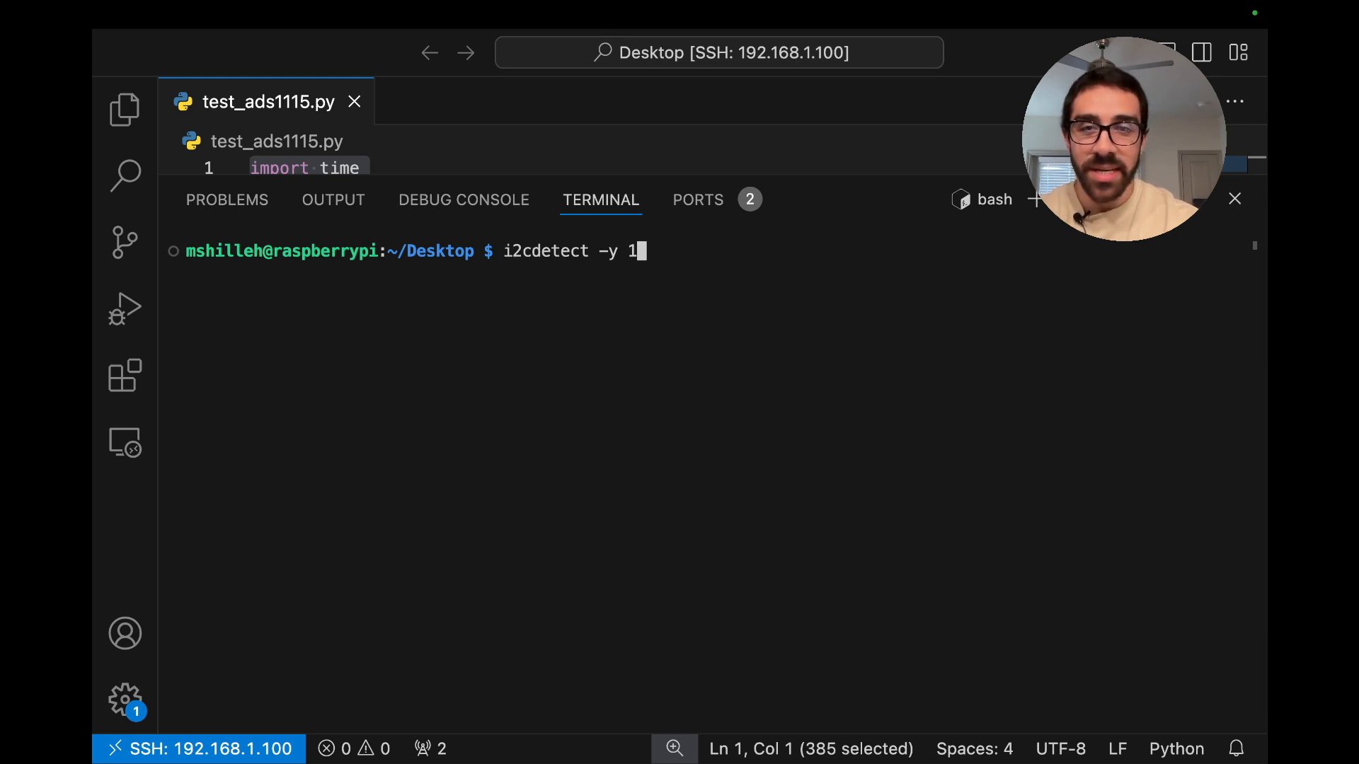
Step: Run 'i2cdetect -y 1' to scan I2C bus 1
key(Enter)
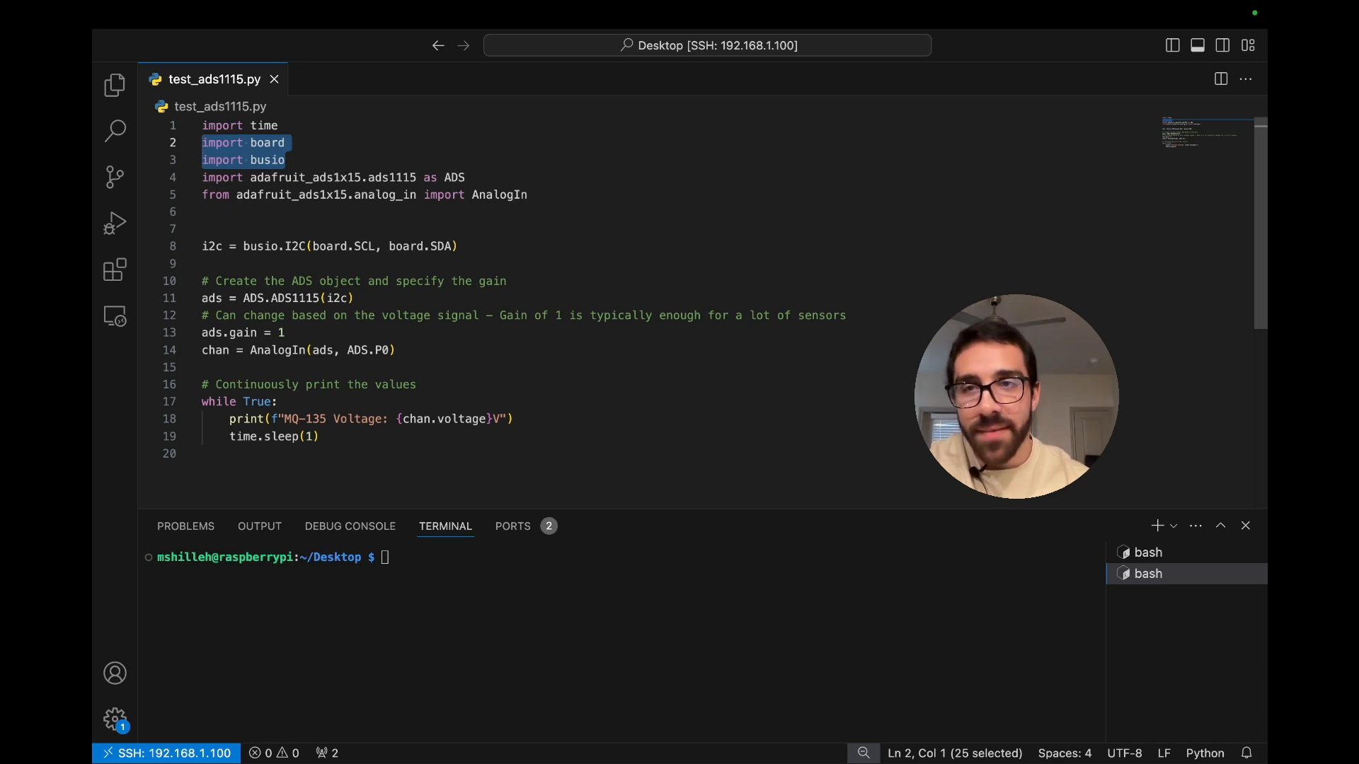
double_click(296, 177)
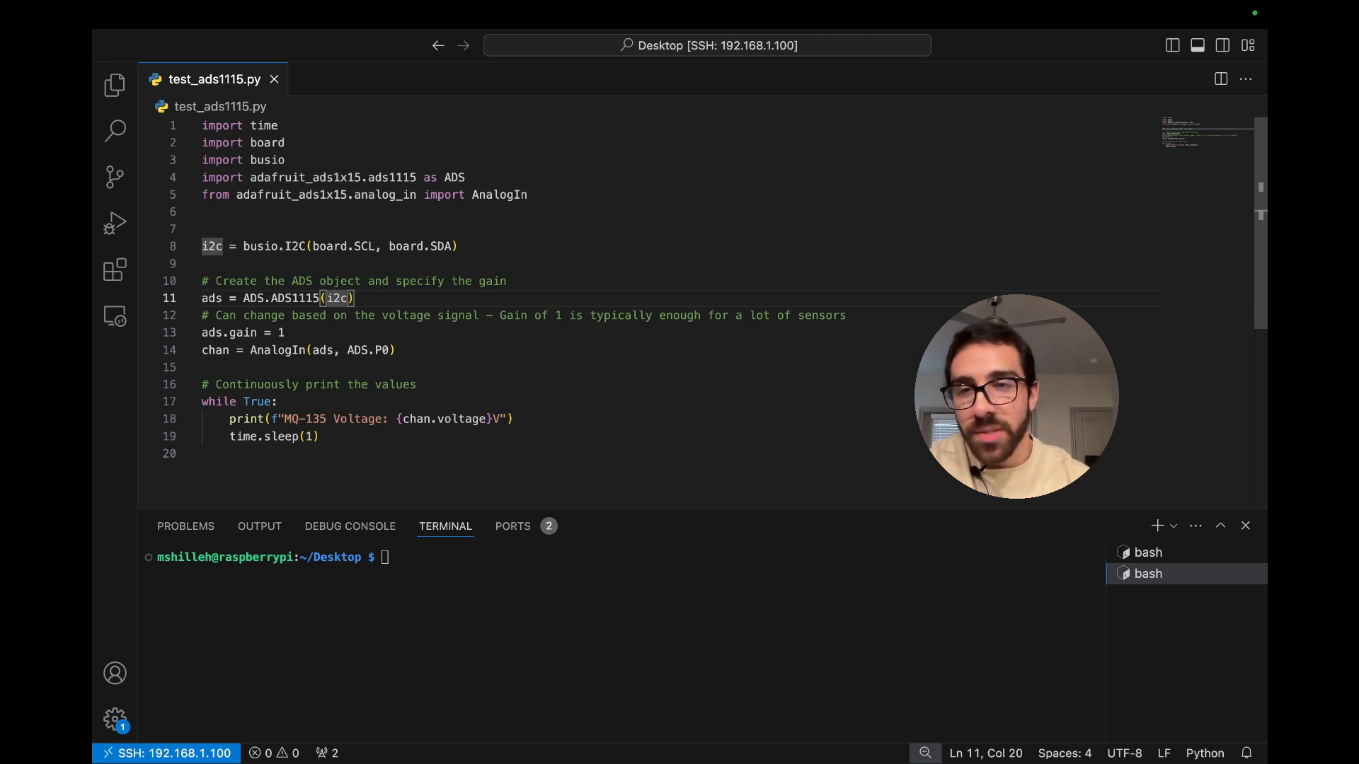
double_click(277, 350)
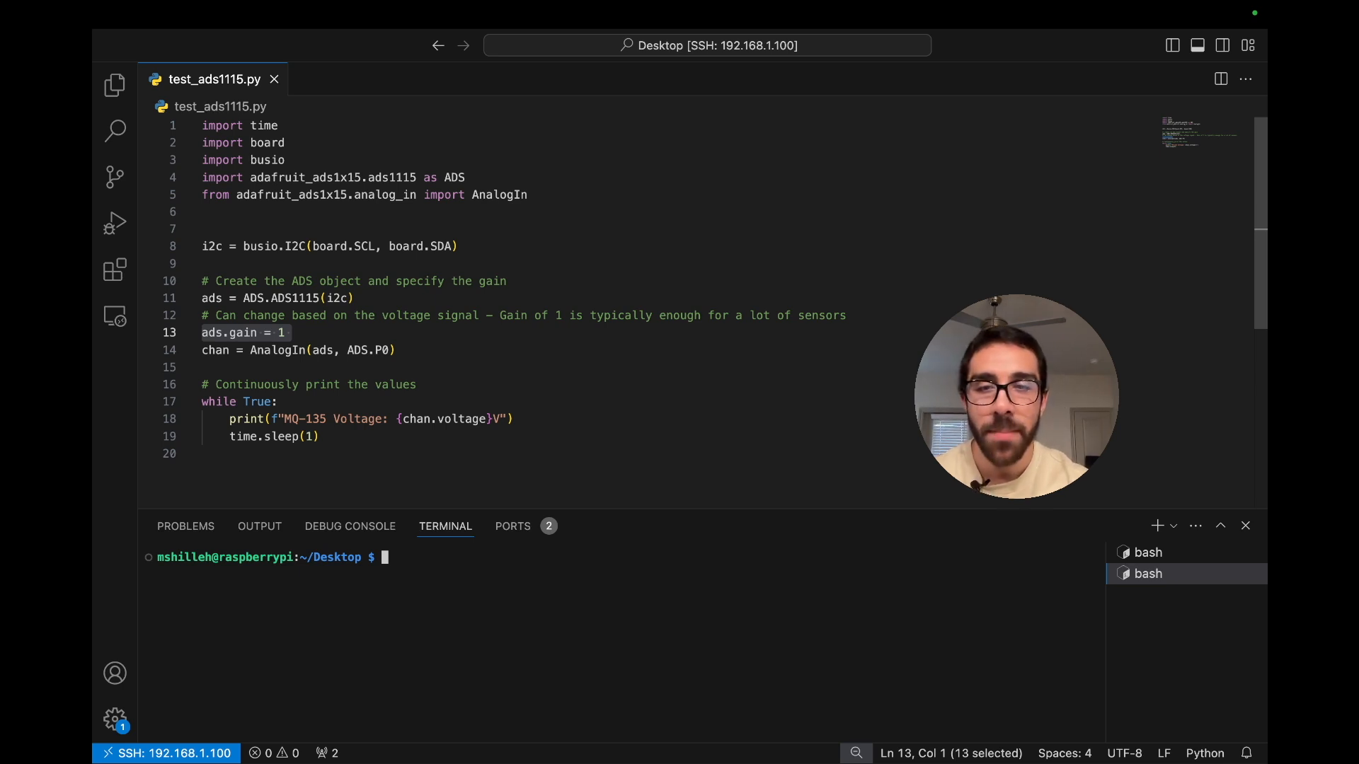
Step: Run 'python test_ads1115.py' to print MQ-135 voltages, then interrupt it with Ctrl+C
text(clear)
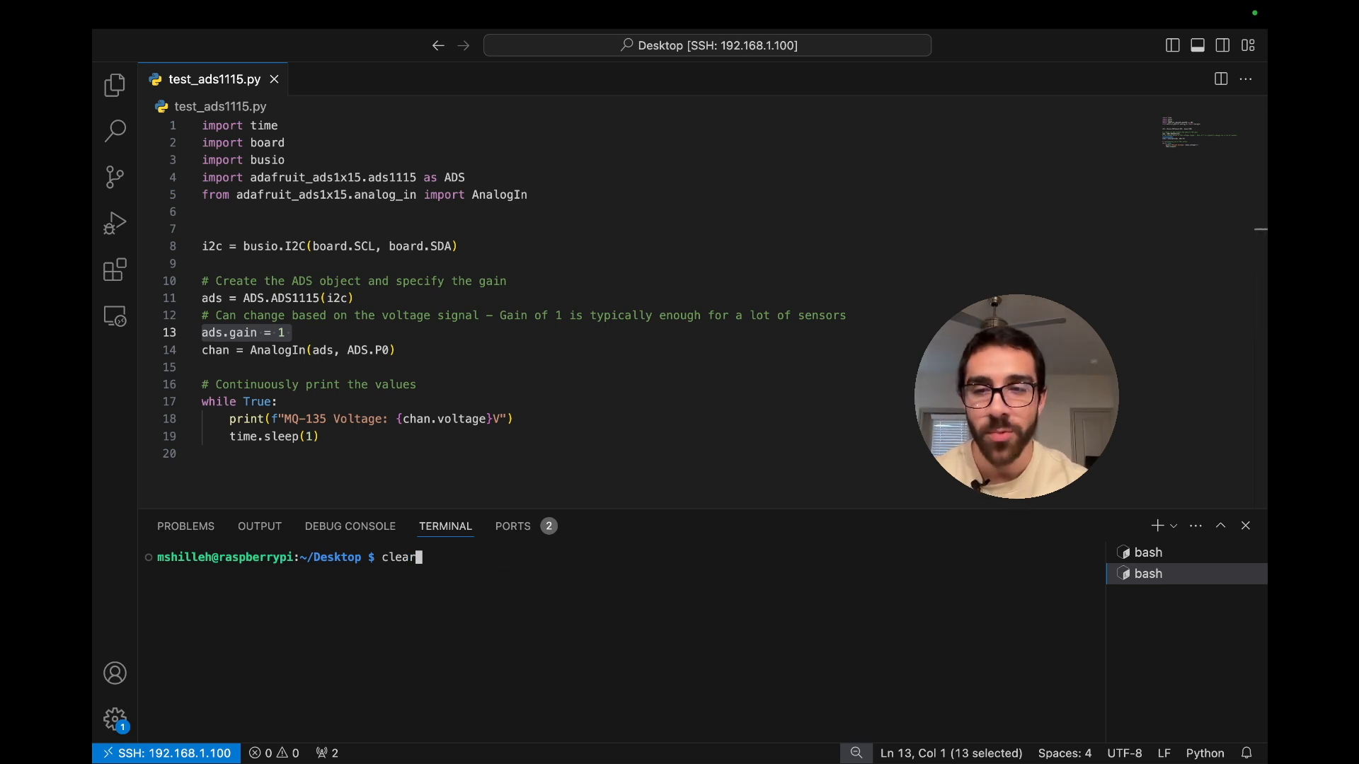
text(python test_ads1115.py)
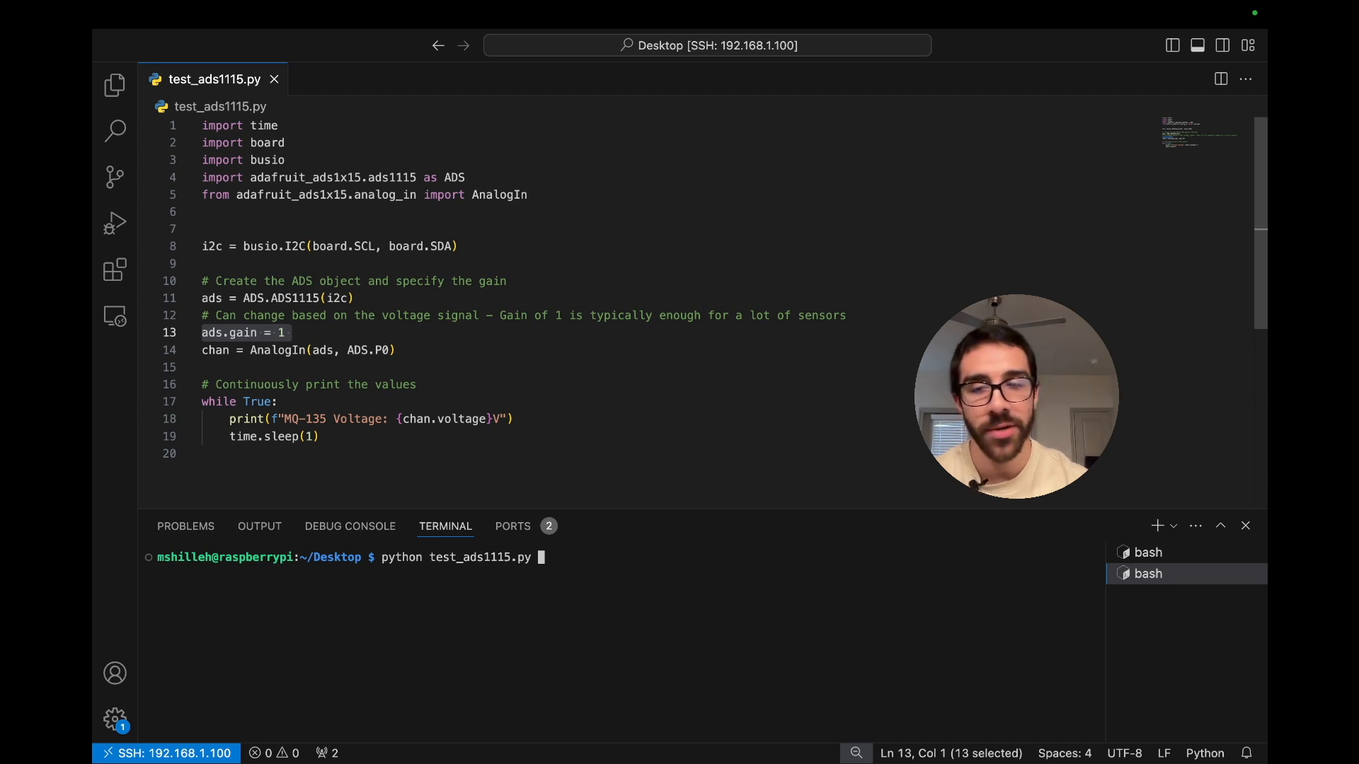
key(Enter)
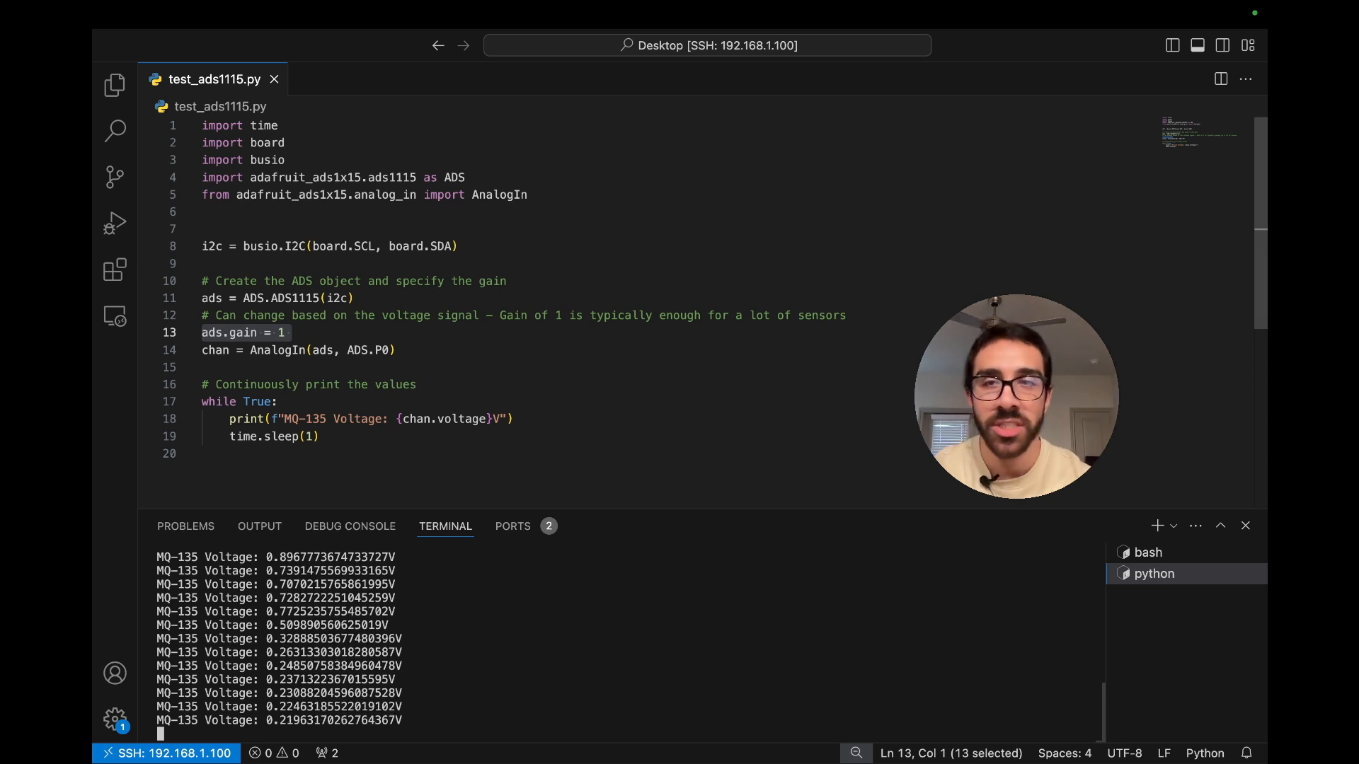
key(Ctrl+c)
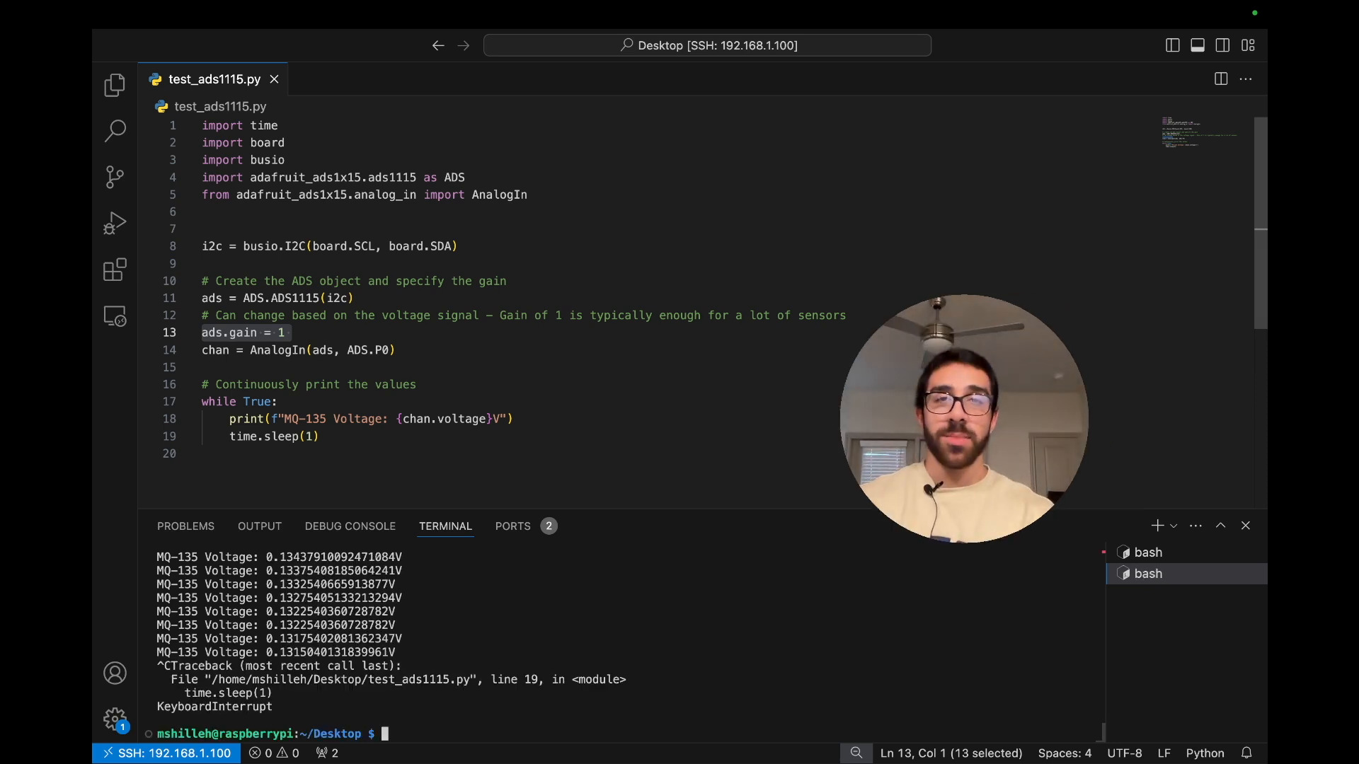